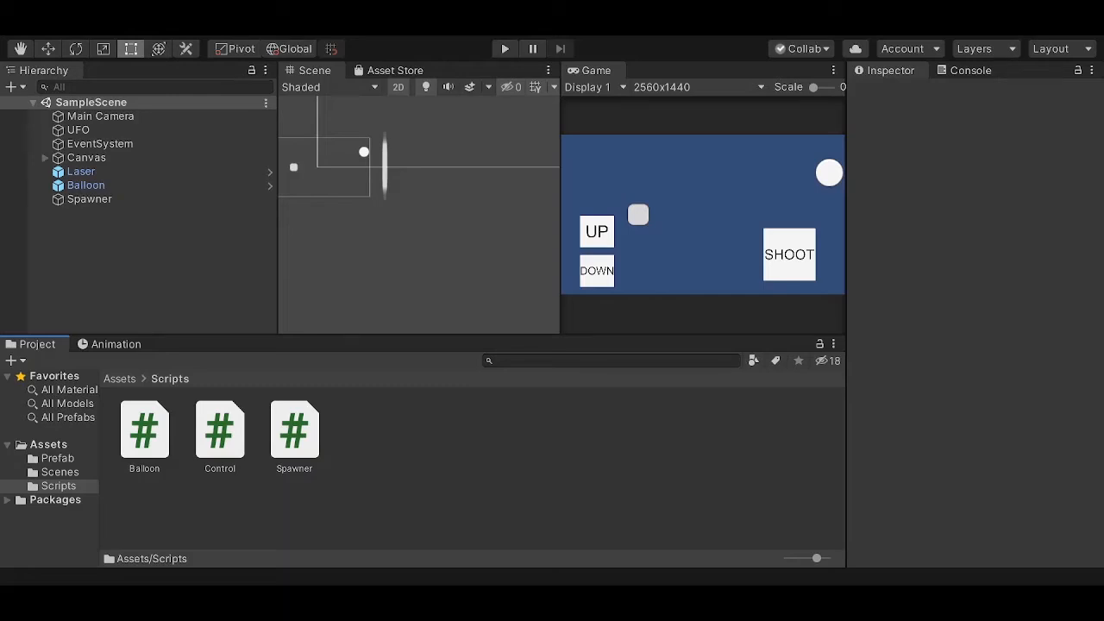
mouse_move(618, 568)
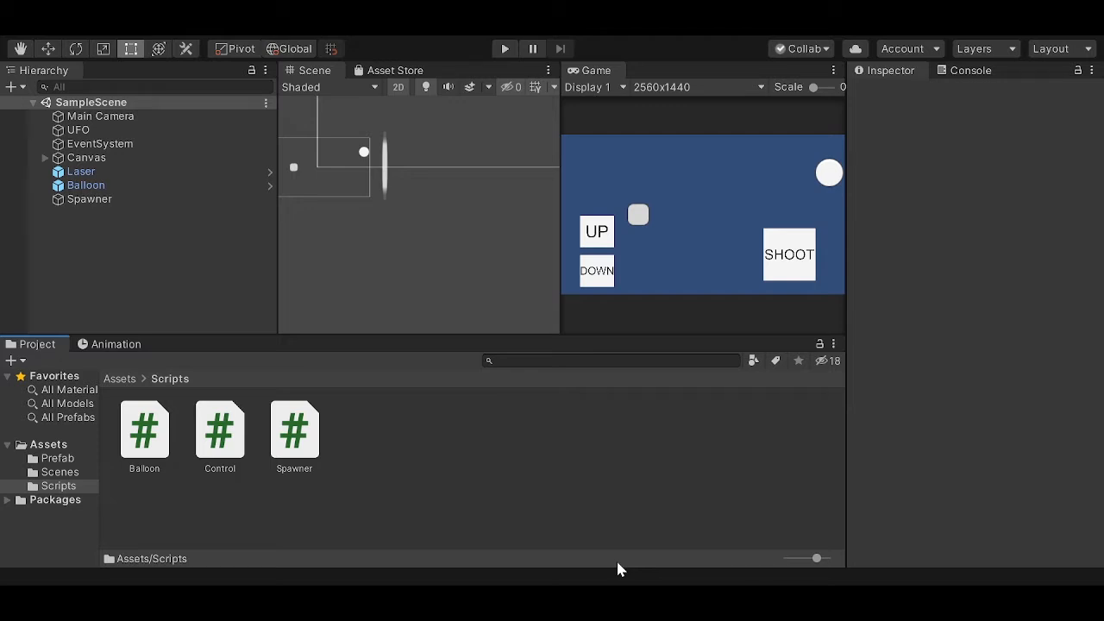
mouse_move(626, 494)
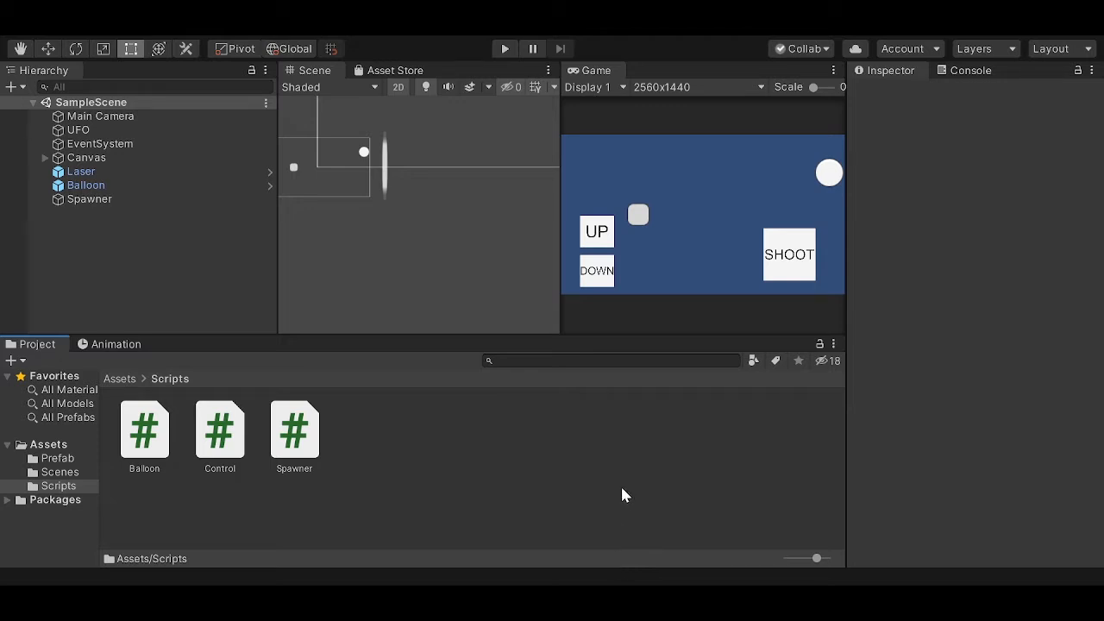
mouse_move(630, 460)
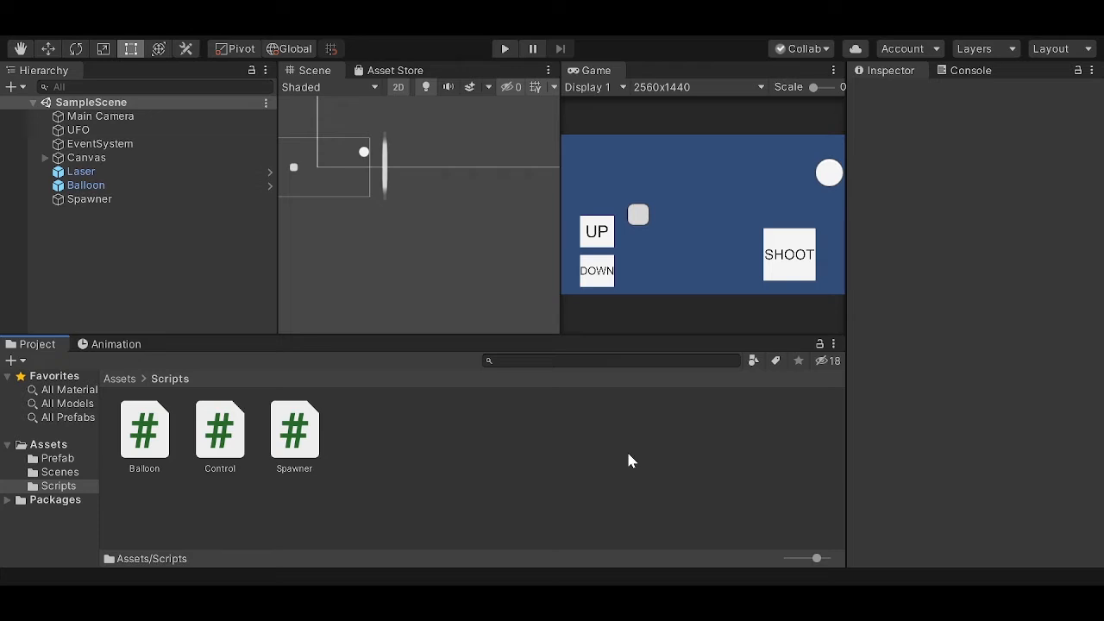
mouse_move(674, 282)
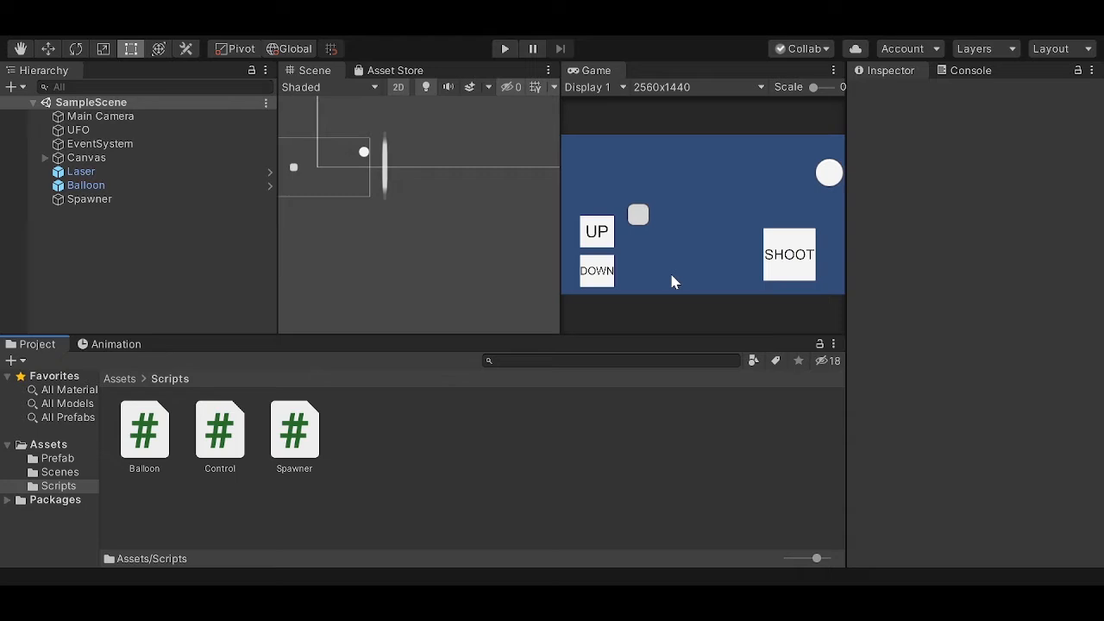
Step: Create a C# script named Collision in the Scripts folder and select it
click(170, 378)
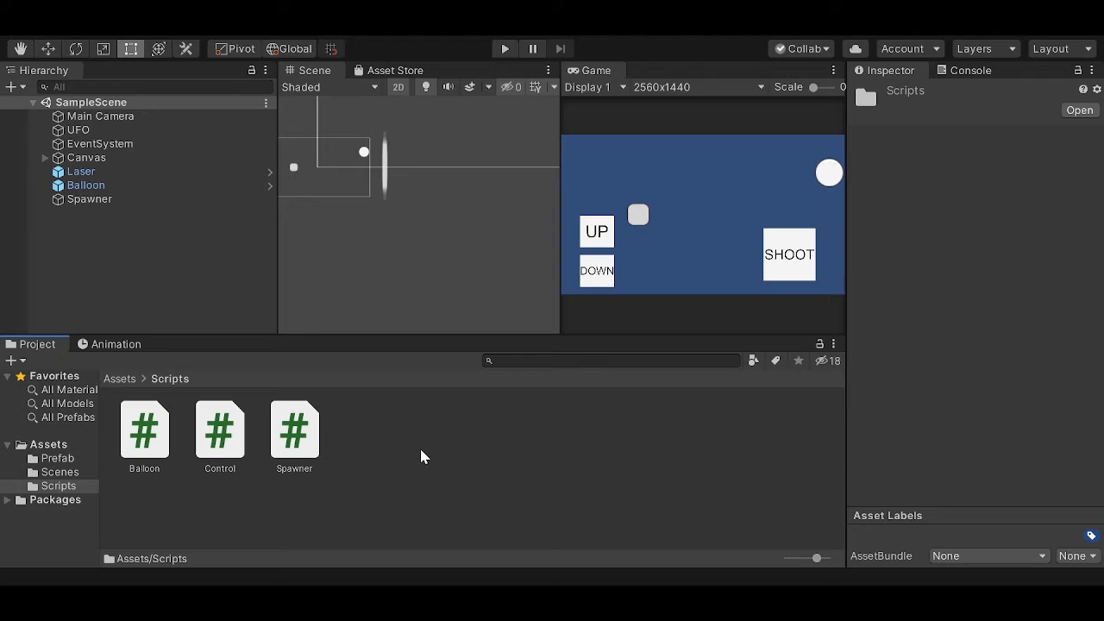
mouse_move(604, 71)
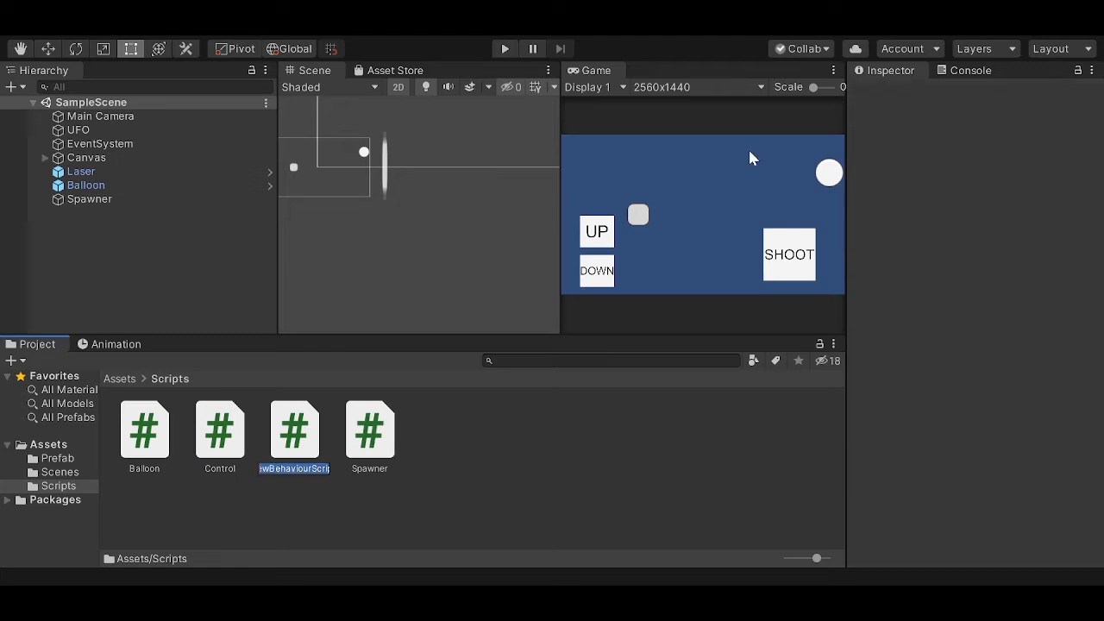
mouse_move(406, 389)
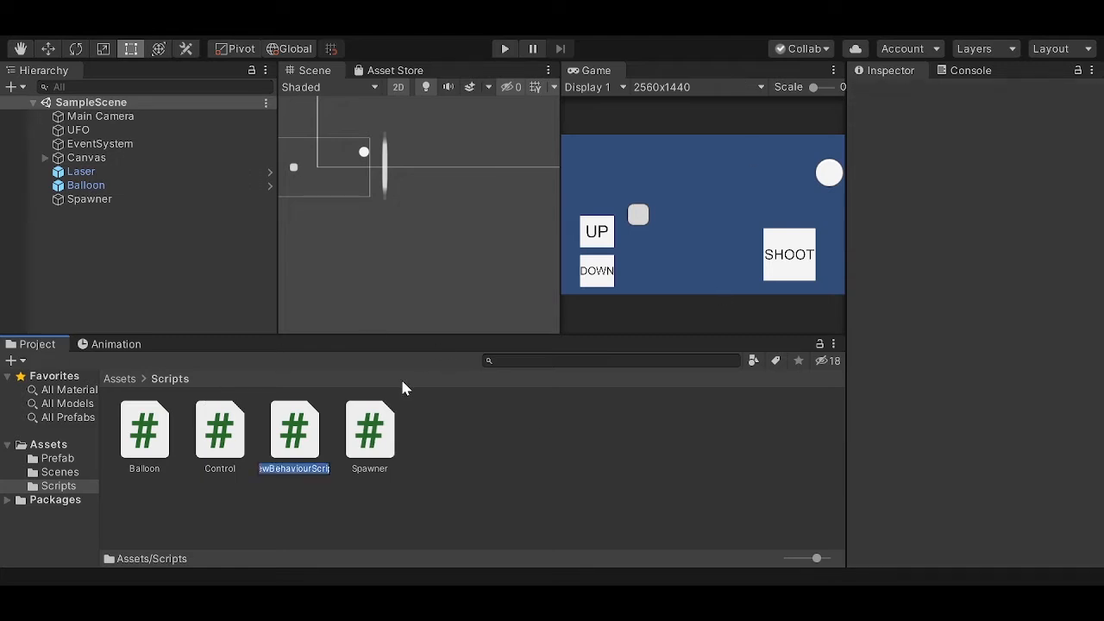
text(Colli)
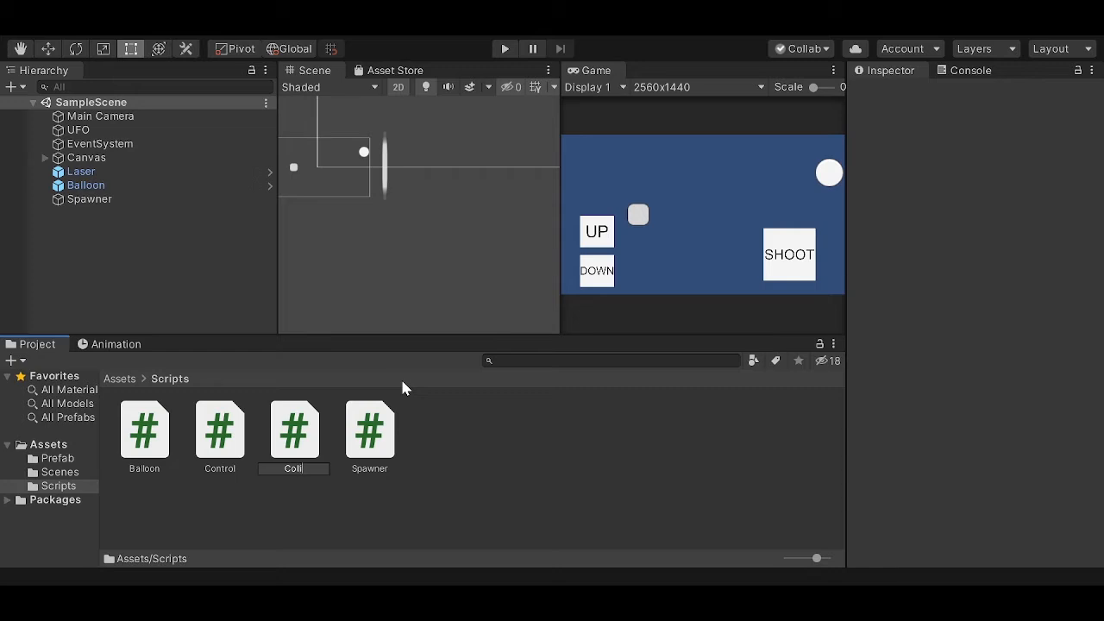
text(isi)
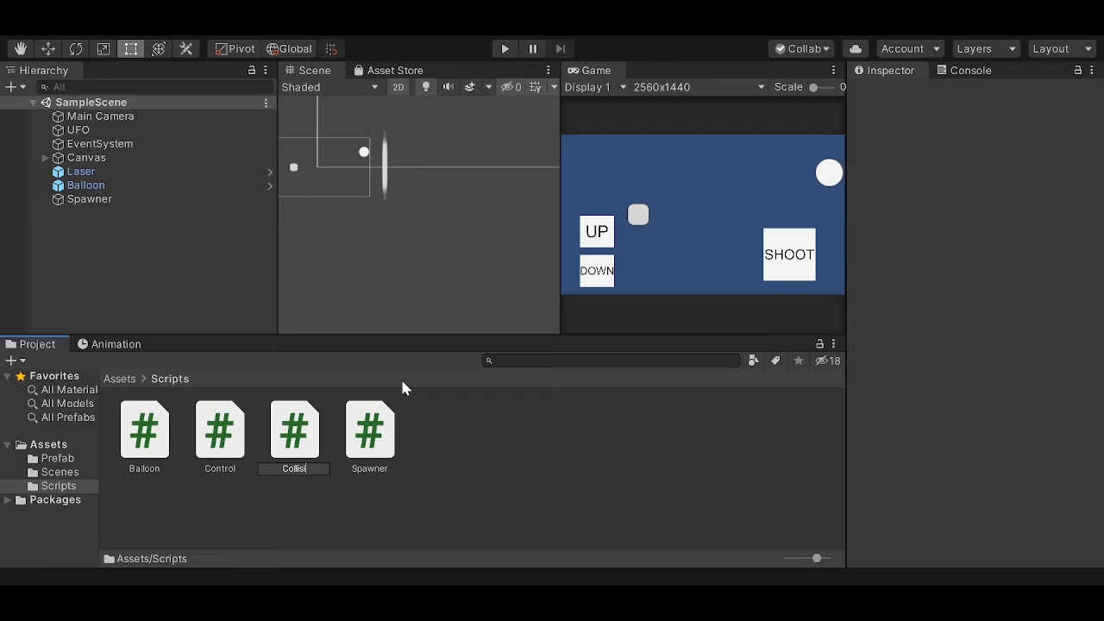
click(219, 429)
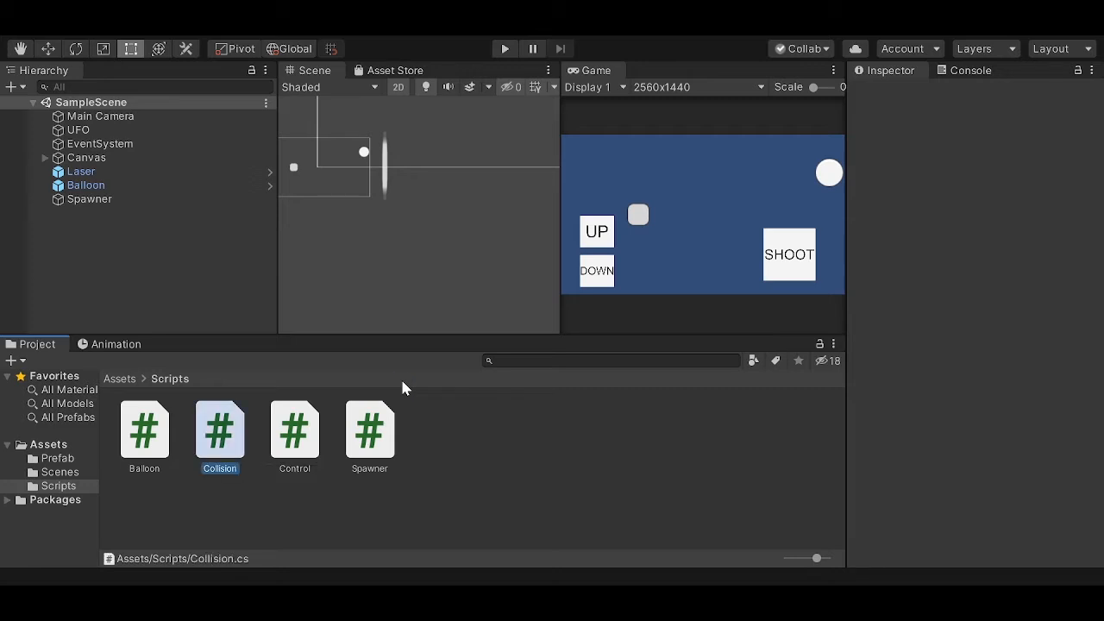
click(219, 429)
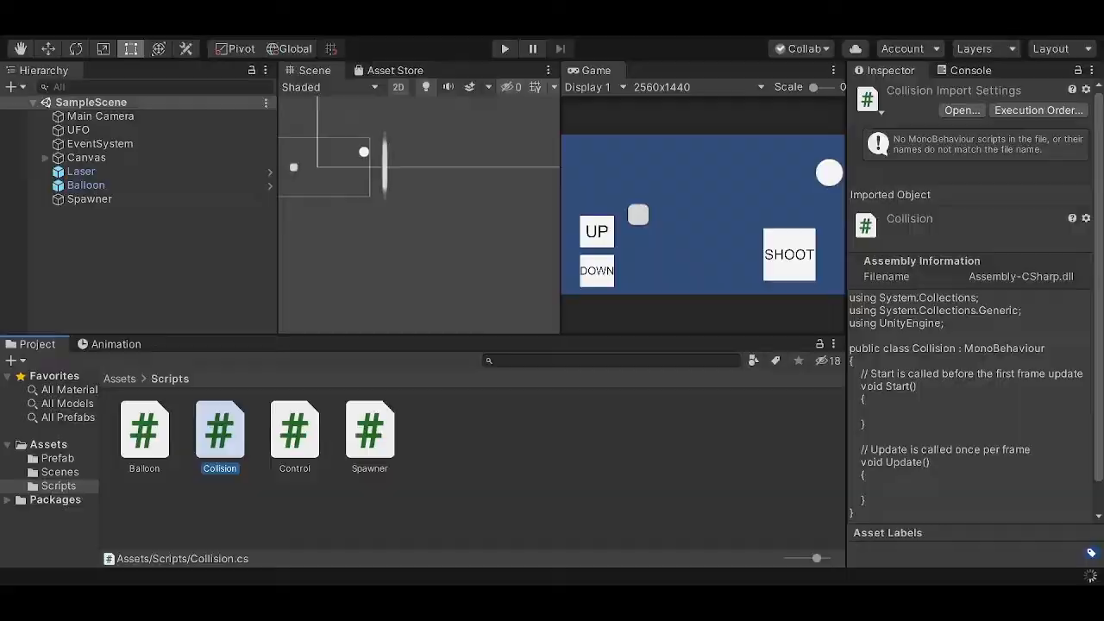
Step: Open Collision.cs in VS Code and delete the default Start and Update methods
double_click(219, 429)
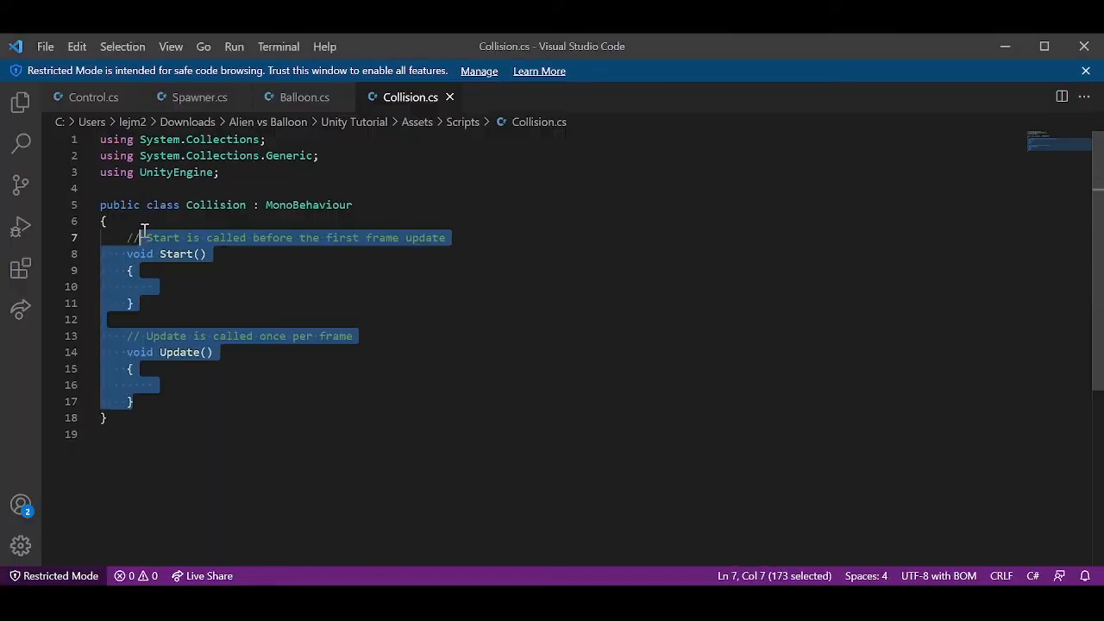
key(Delete)
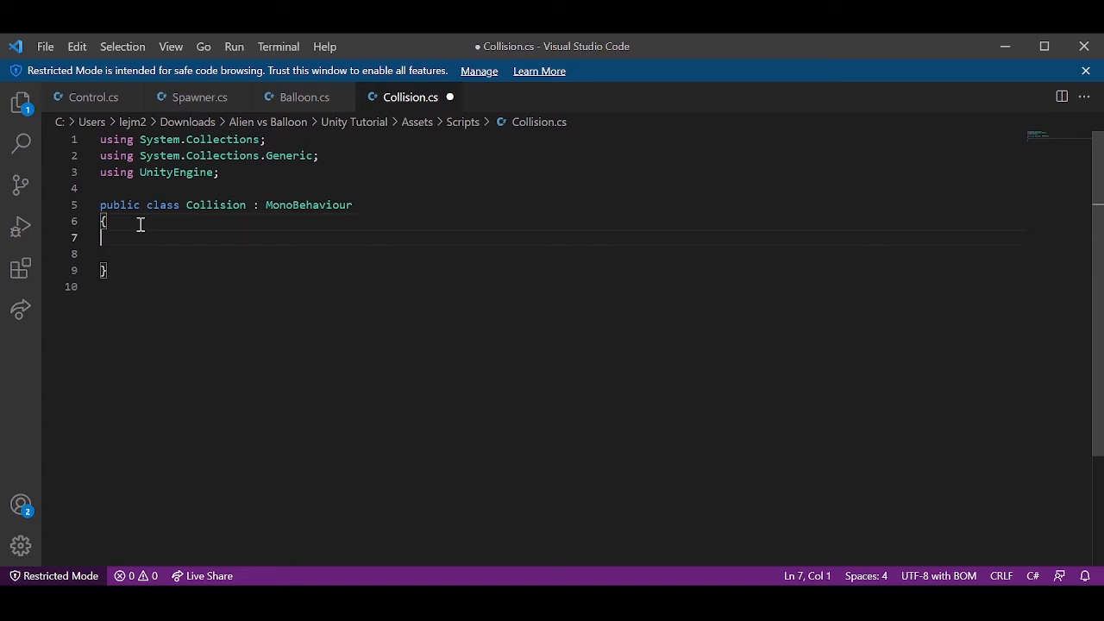
key(Enter)
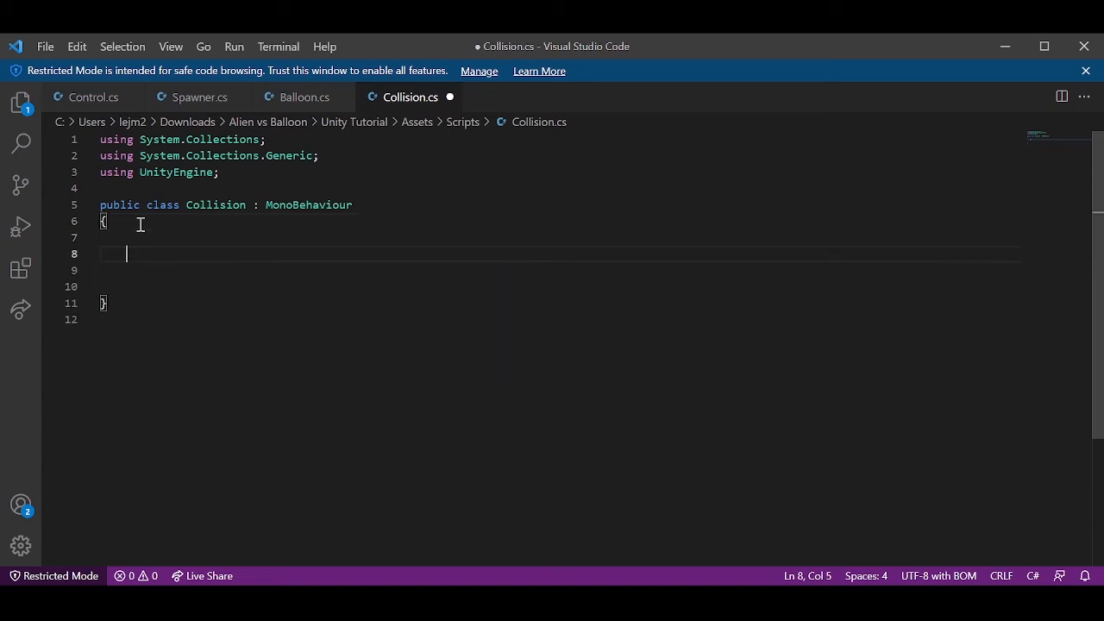
Step: Begin typing the declaration void OnCollisionEnter2D( inside the class
text(vo)
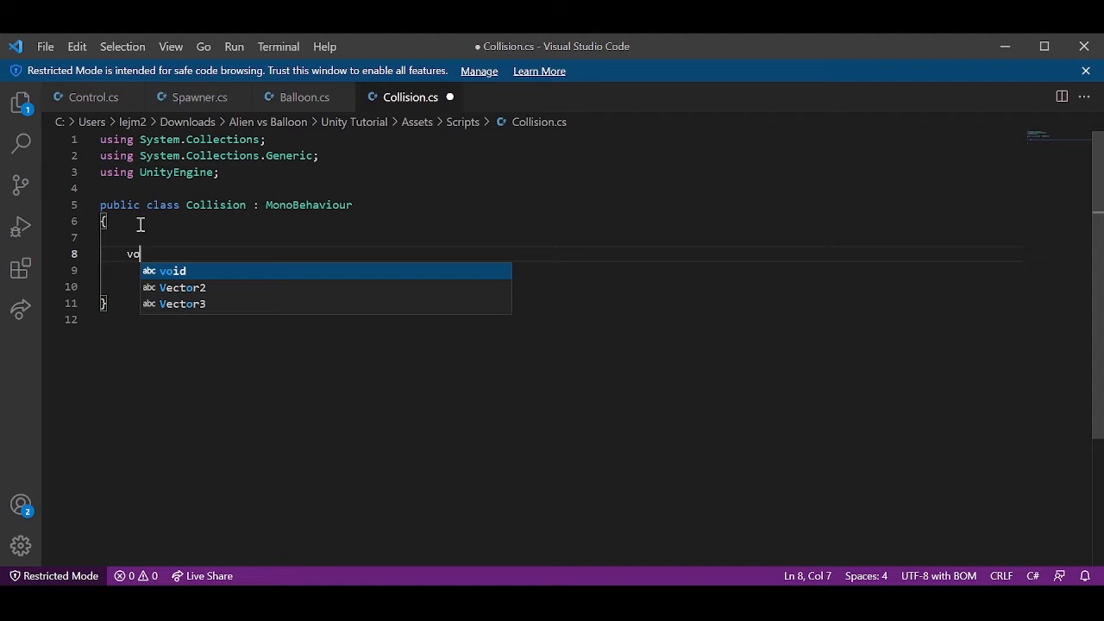
text(id On)
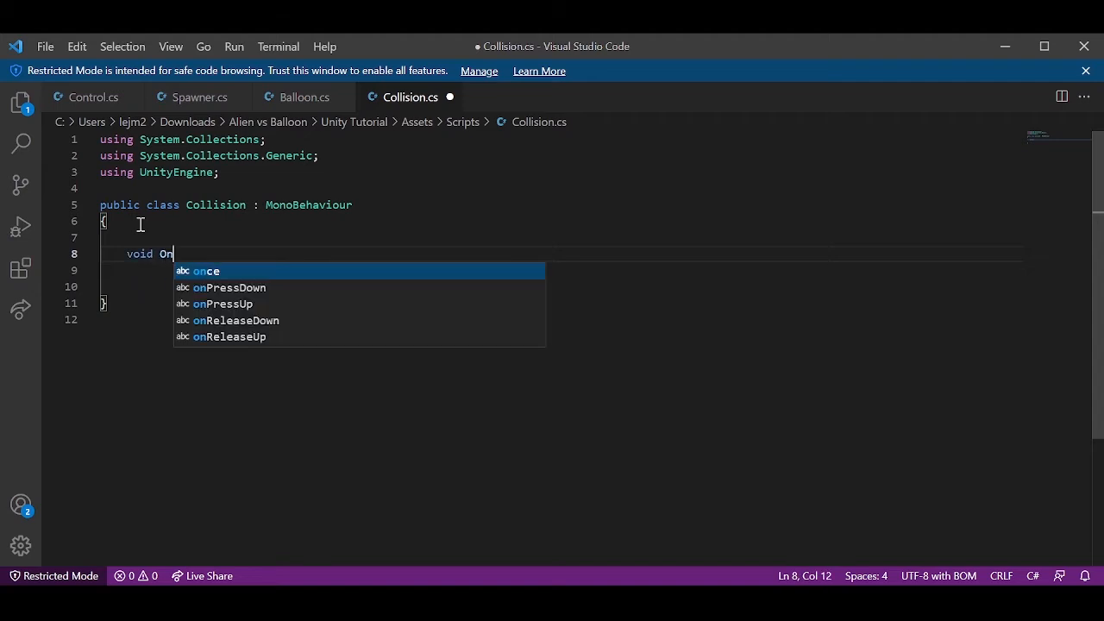
text(coll)
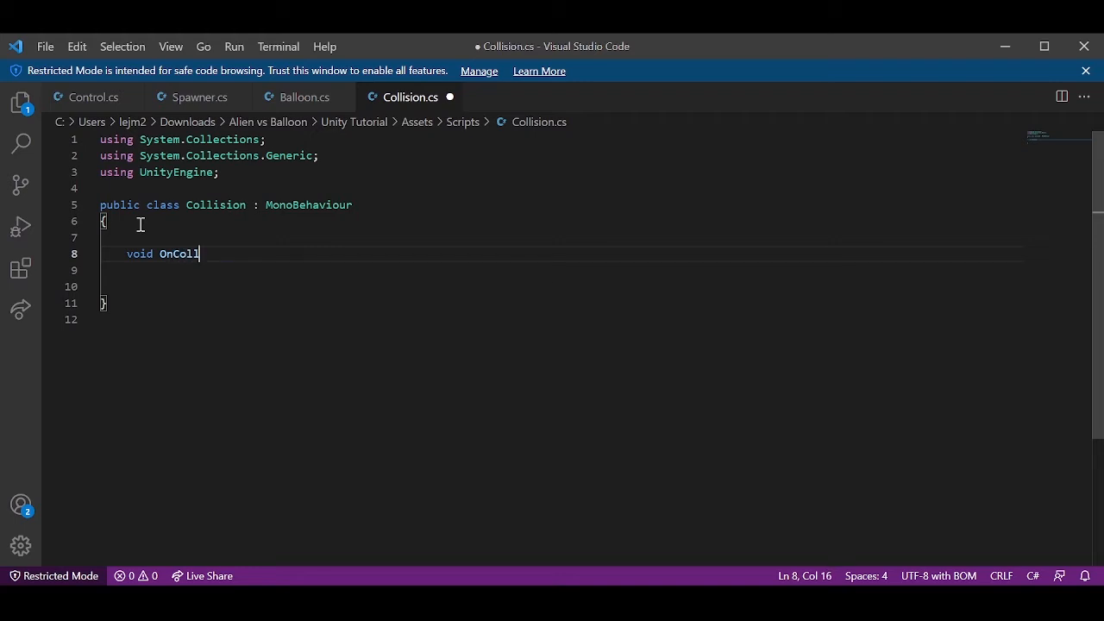
text(isionE)
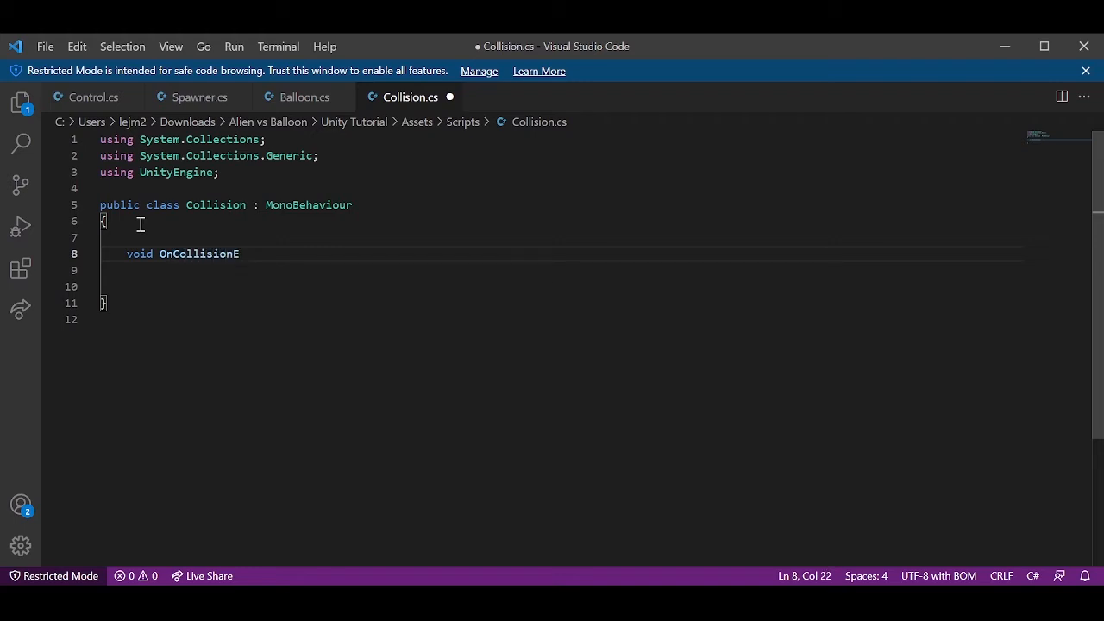
text(nter2D c()
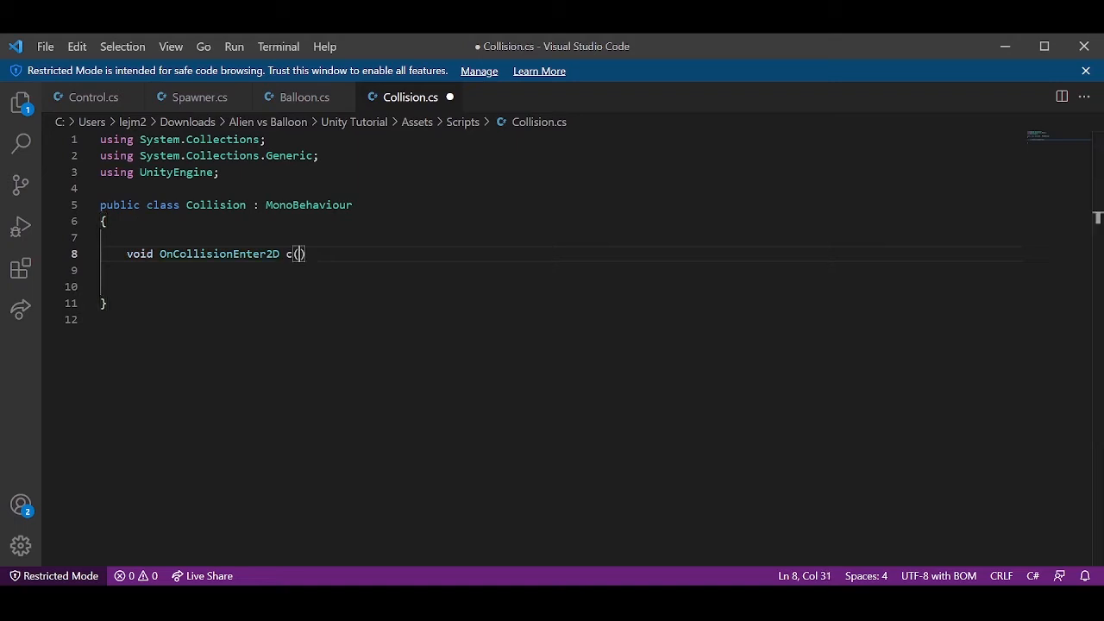
Step: Complete the Collision2D collider parameter and add an if check for tag "redBalloon"
text(Collision2D Collider)
text({)
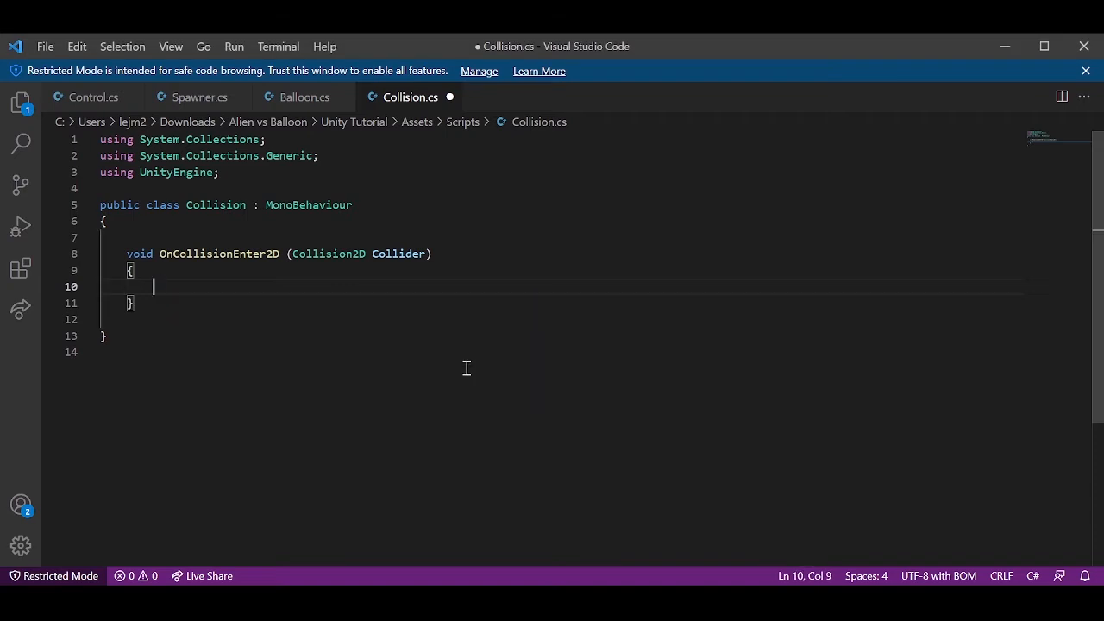
text(if(collider)
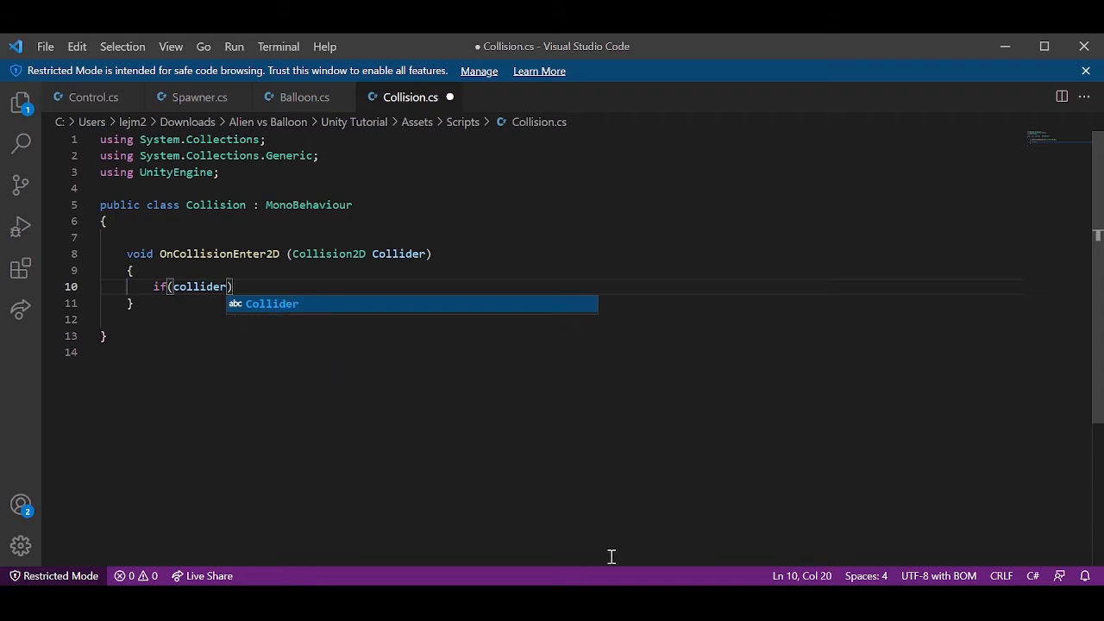
text(.game)
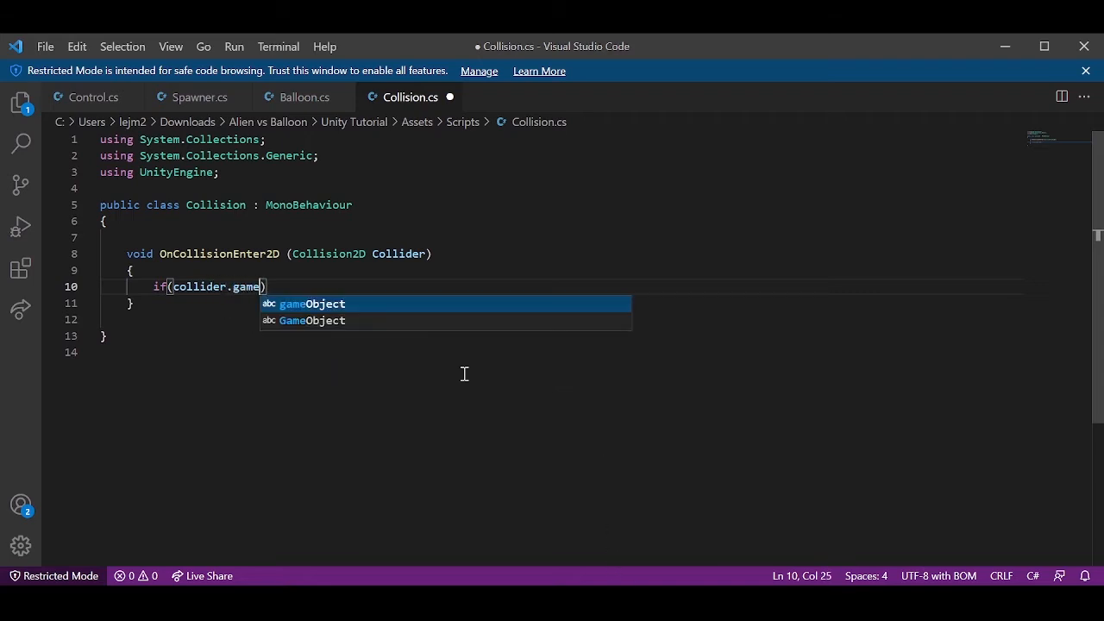
key(Tab)
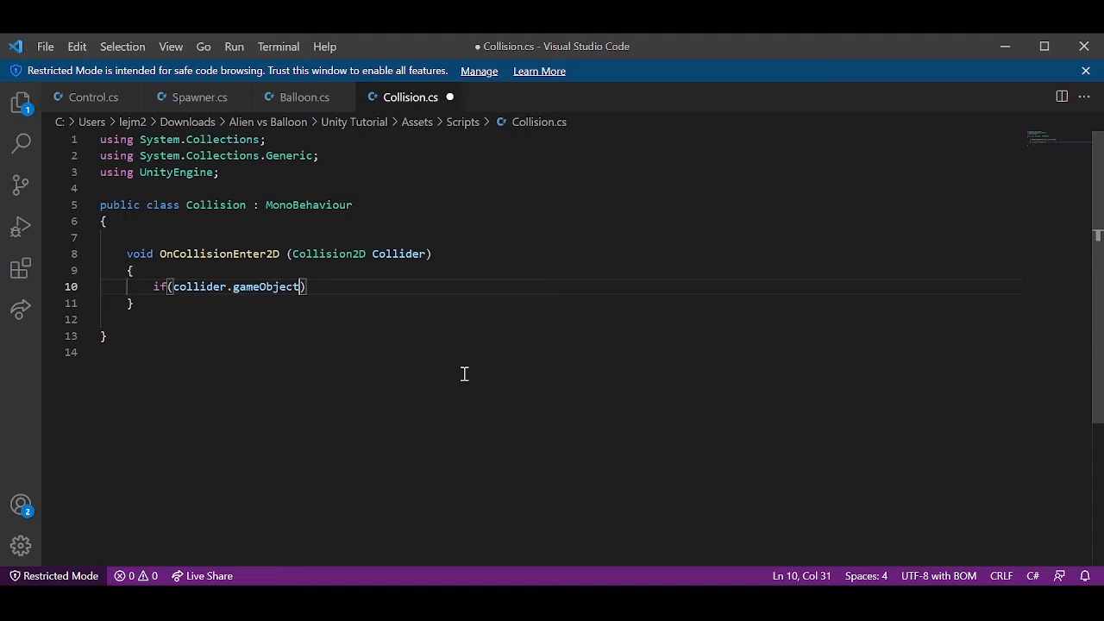
text(.tag)
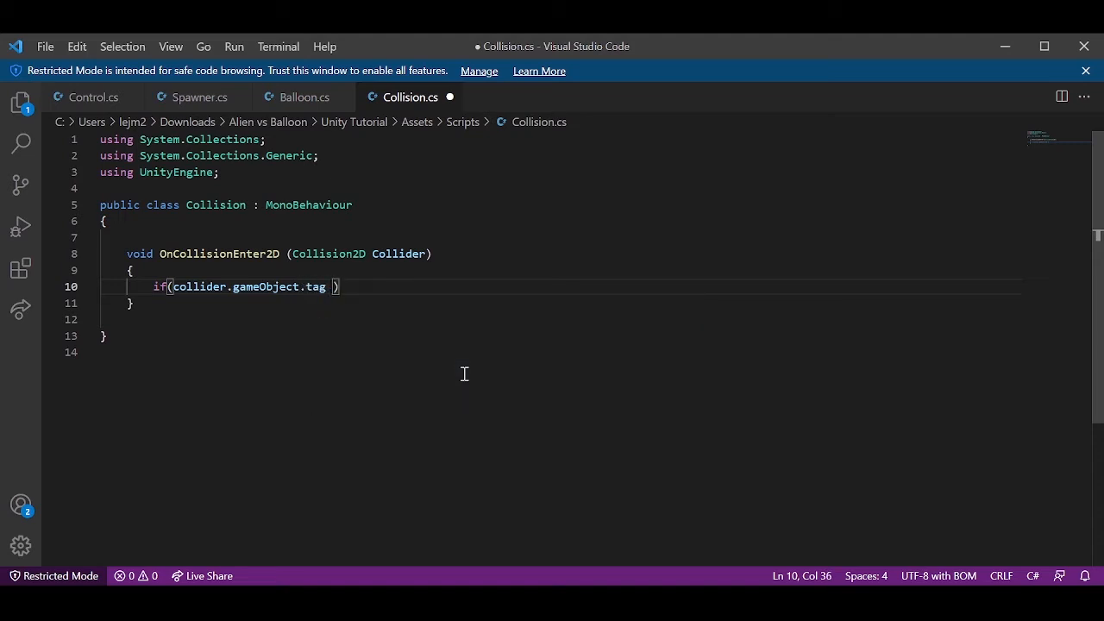
text(= "red ")
text({})
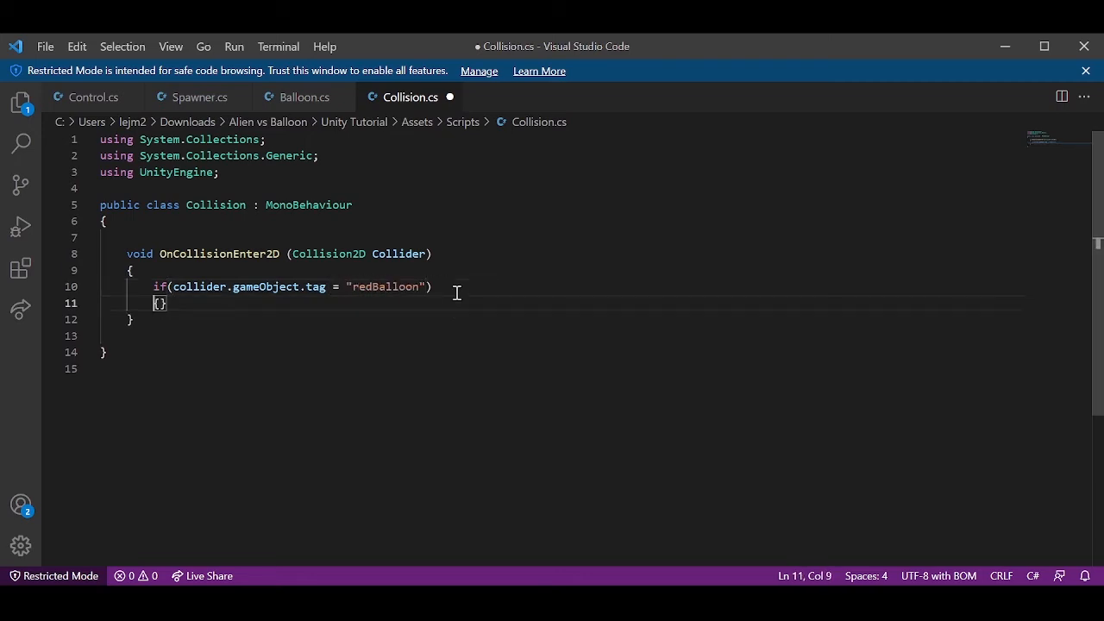
key(Enter)
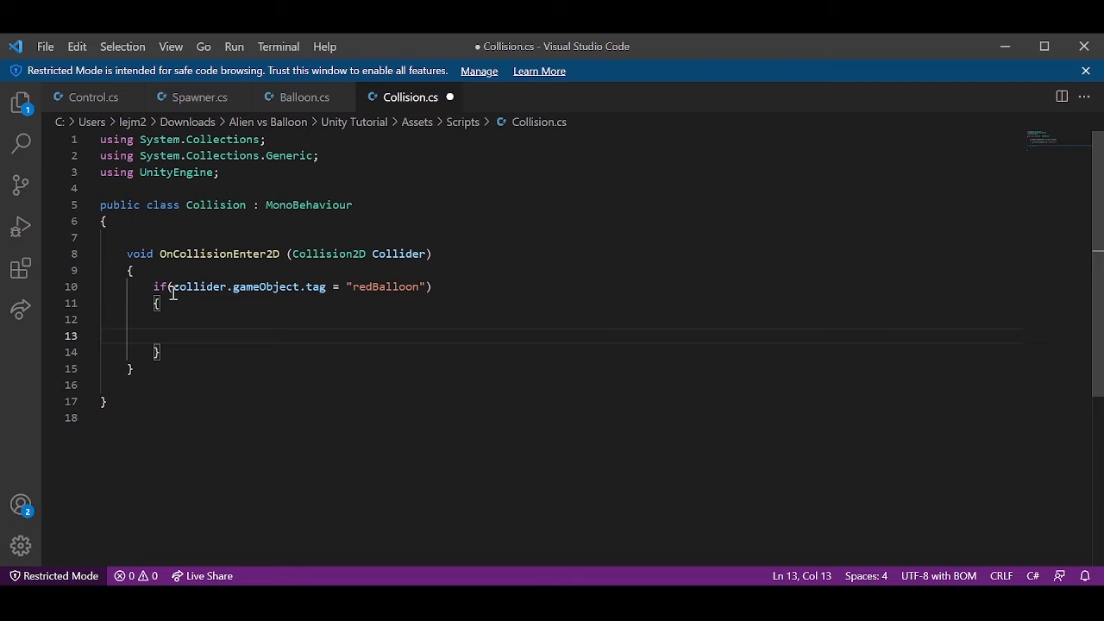
Step: Inside the if block, add Destroy(collider.gameObject);
drag(170, 286, 297, 286)
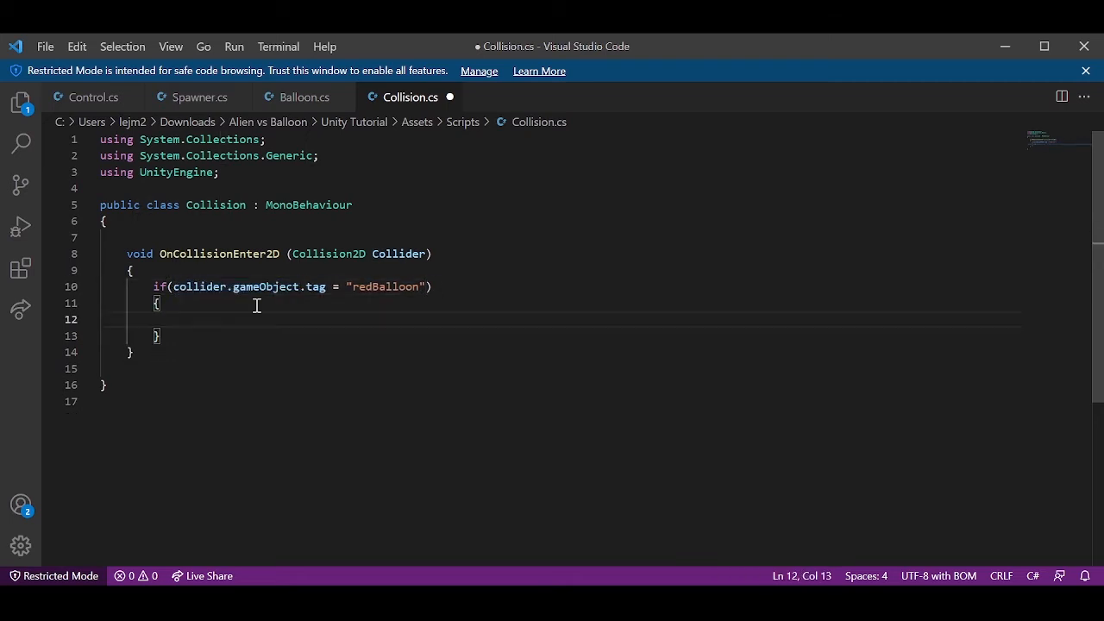
text(Destroy)
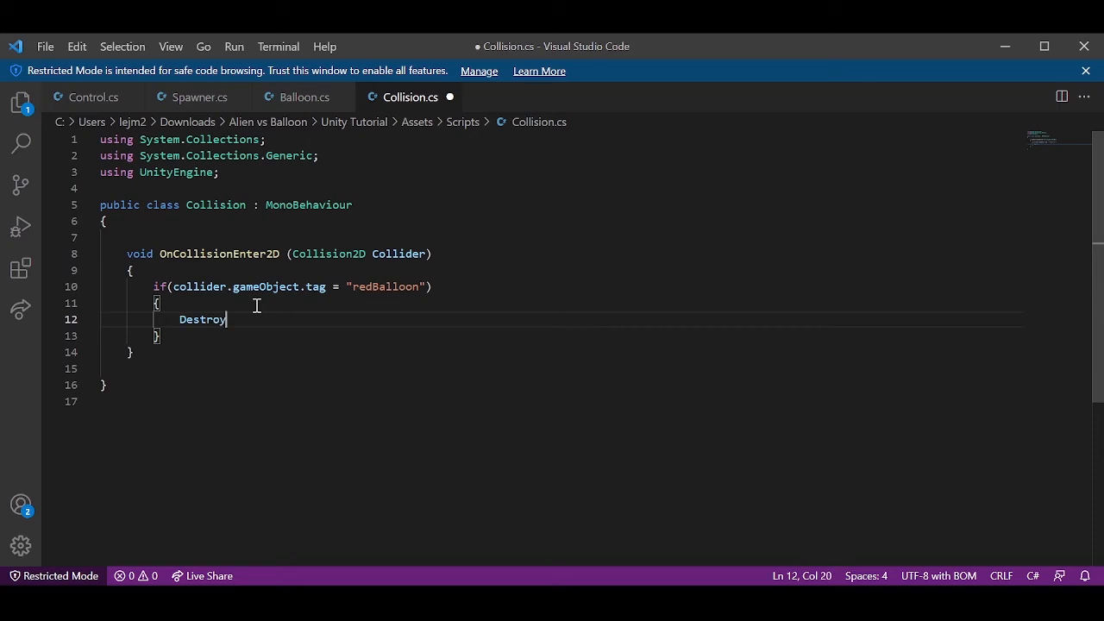
text(())
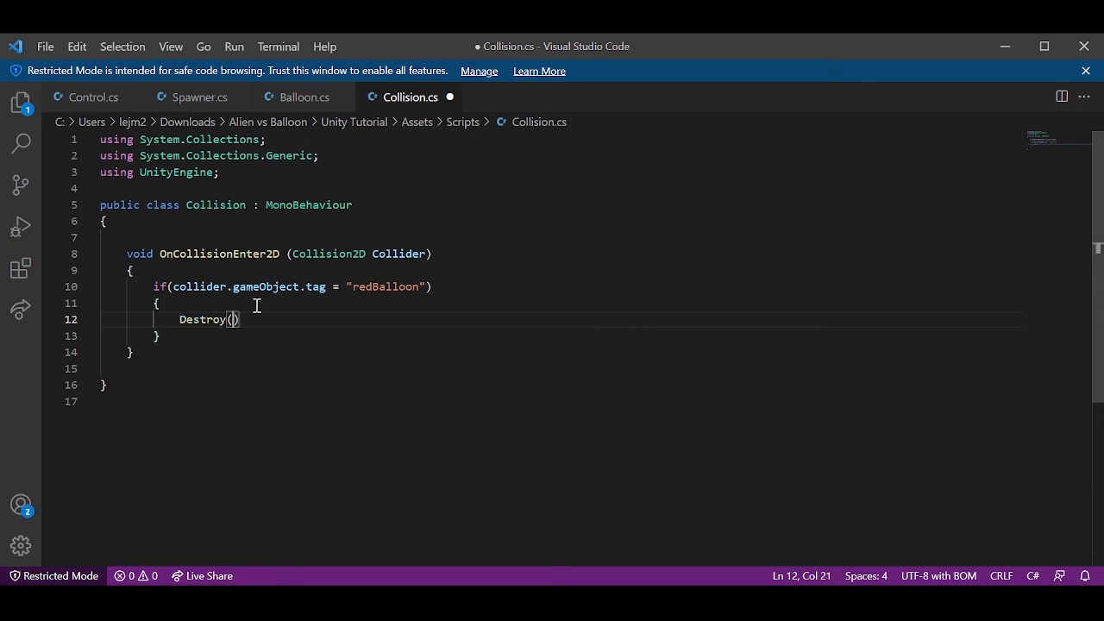
text(collider.gameObject)
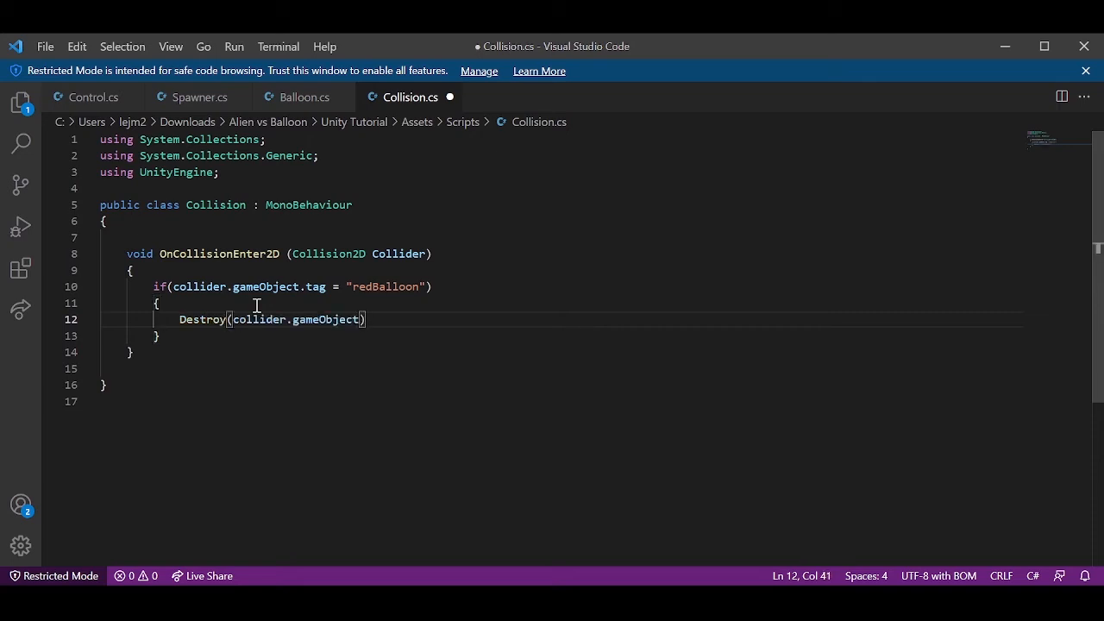
text(;)
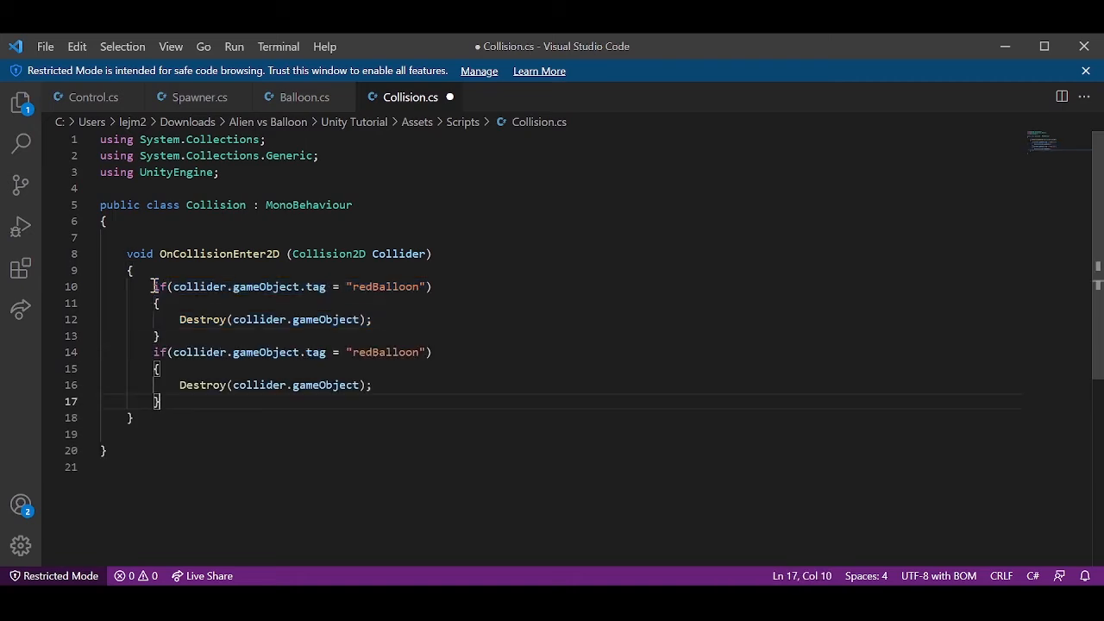
mouse_move(360, 351)
text(blu)
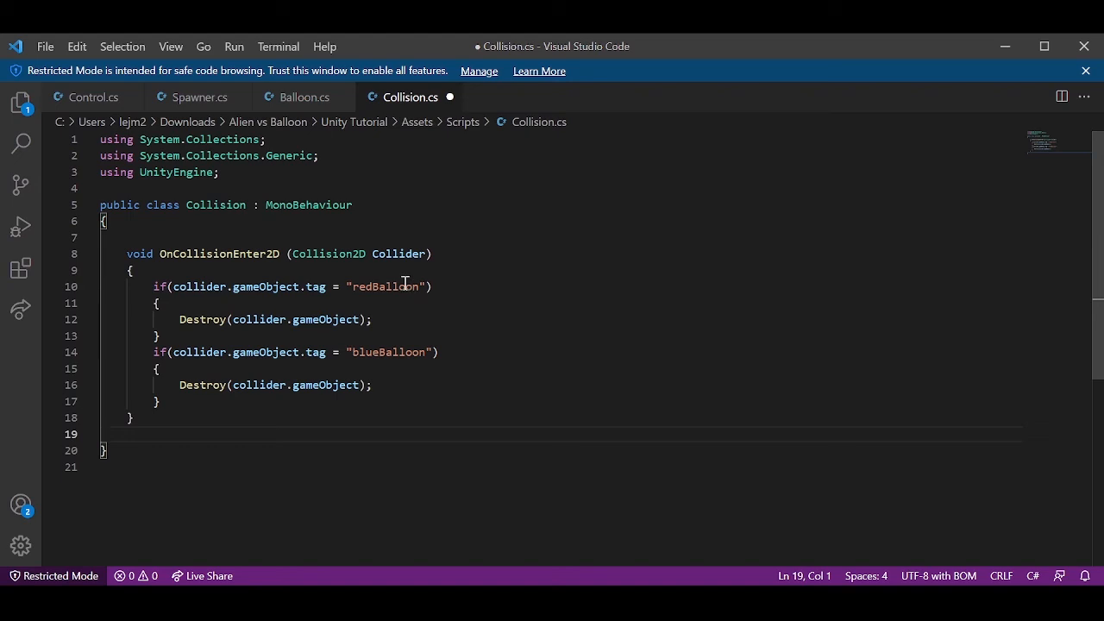
mouse_move(385, 315)
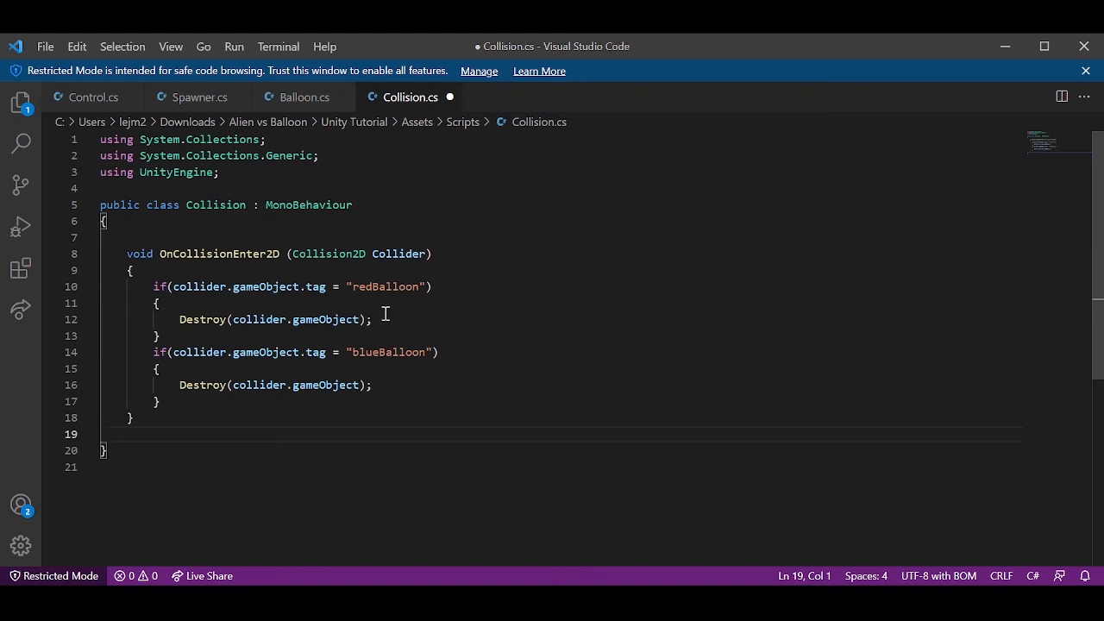
mouse_move(489, 270)
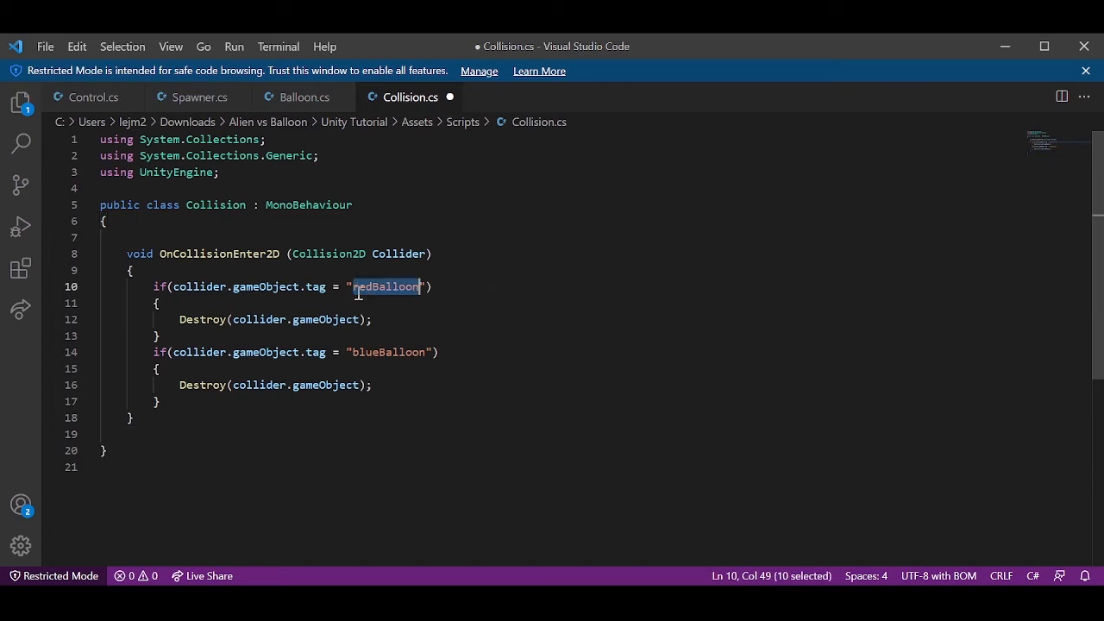
mouse_move(466, 315)
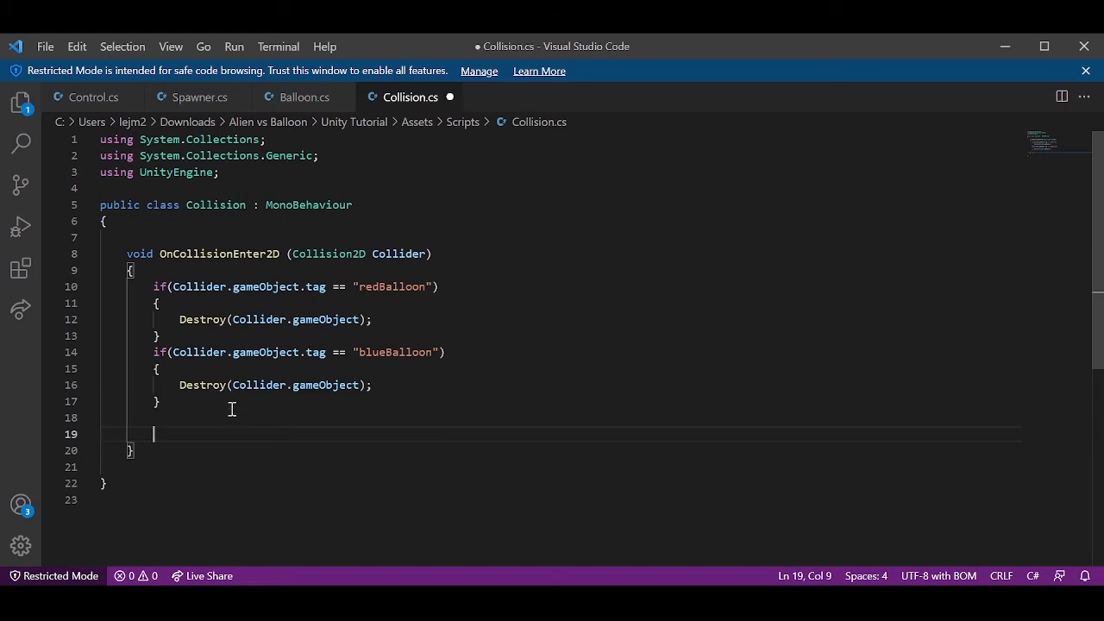
Step: Add Destroy(gameObject); after the tag checks and save Collision.cs
text(Destroy)
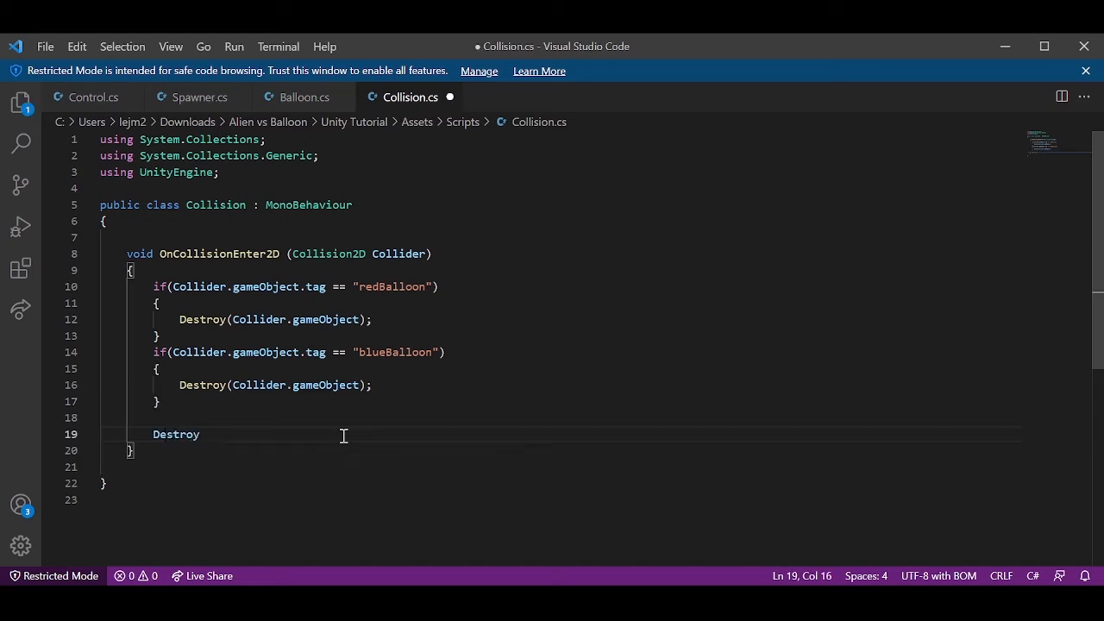
text((gameObject):)
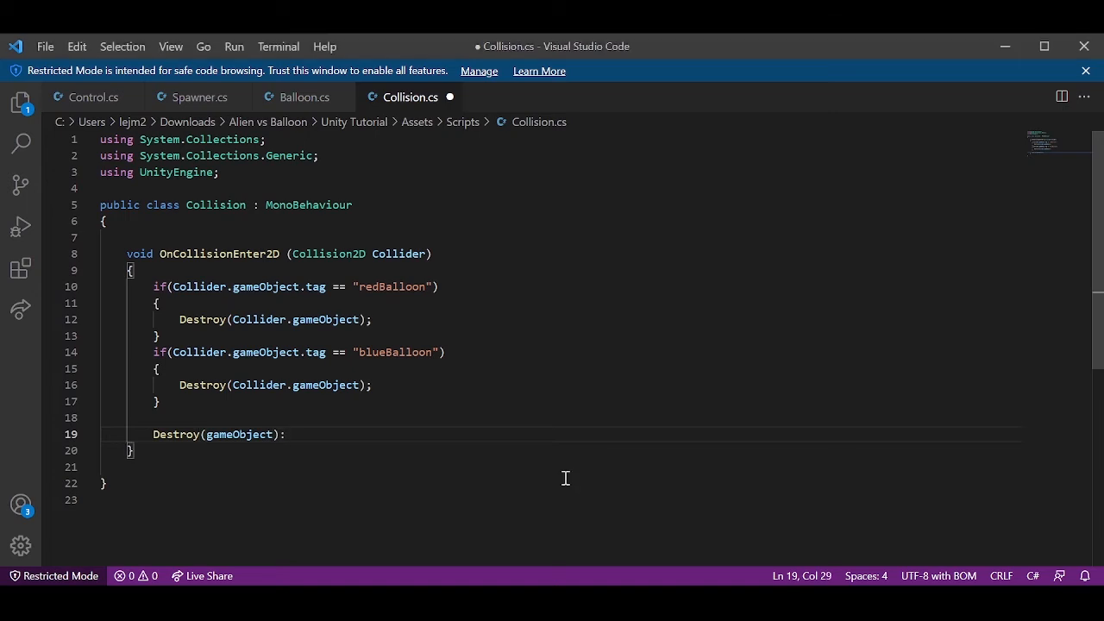
text(;)
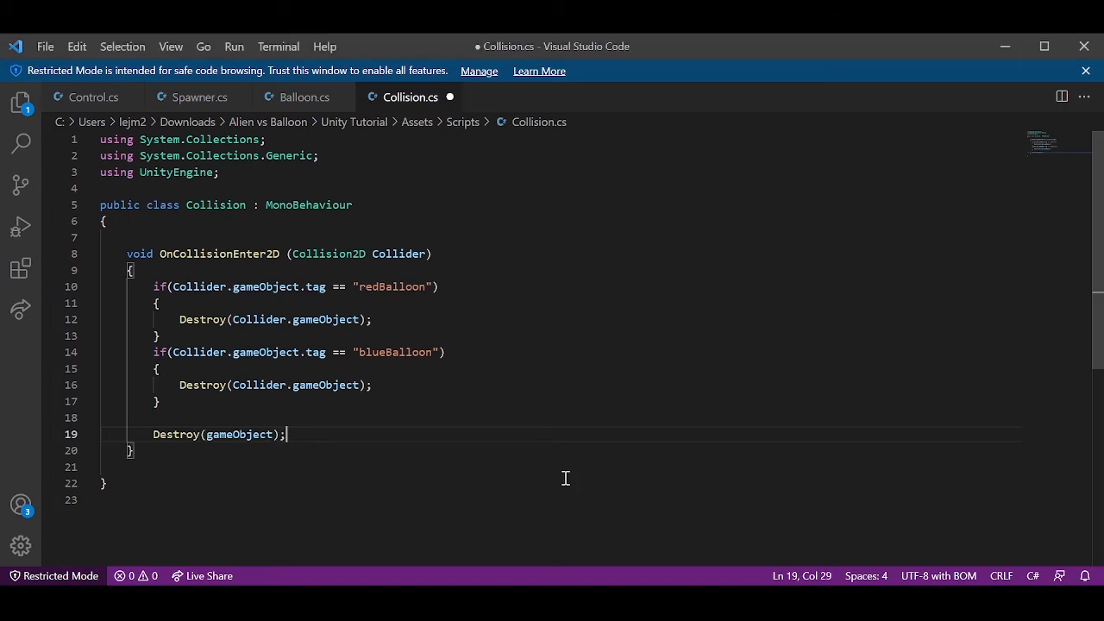
key(ctrl+s)
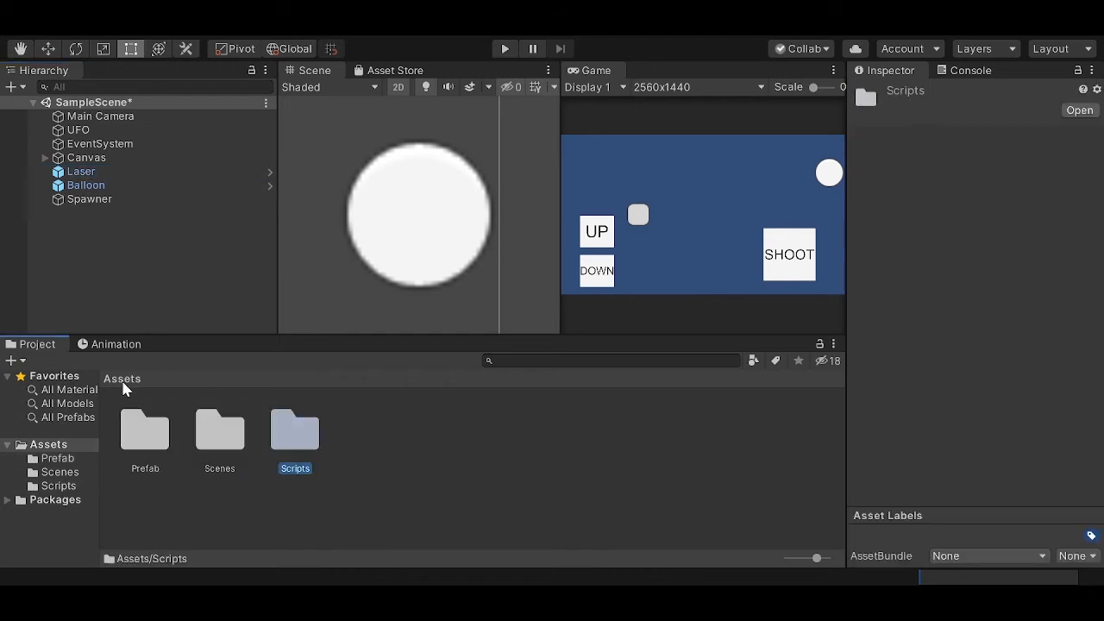
mouse_move(309, 447)
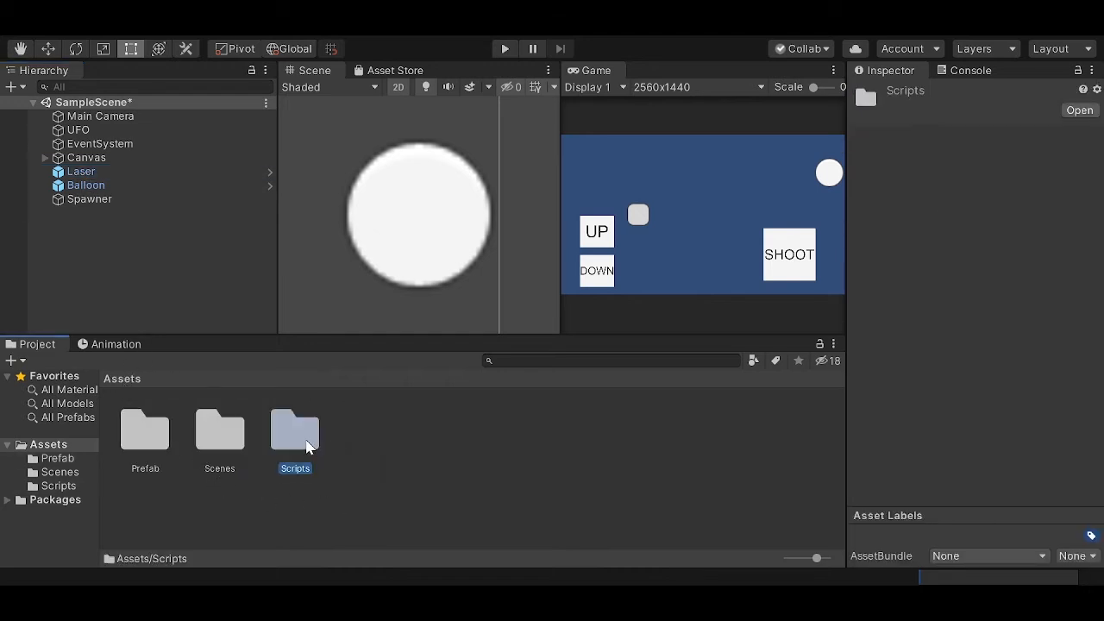
Step: Drag Collision.cs from Assets/Scripts onto Laser and confirm it in the Inspector
double_click(294, 429)
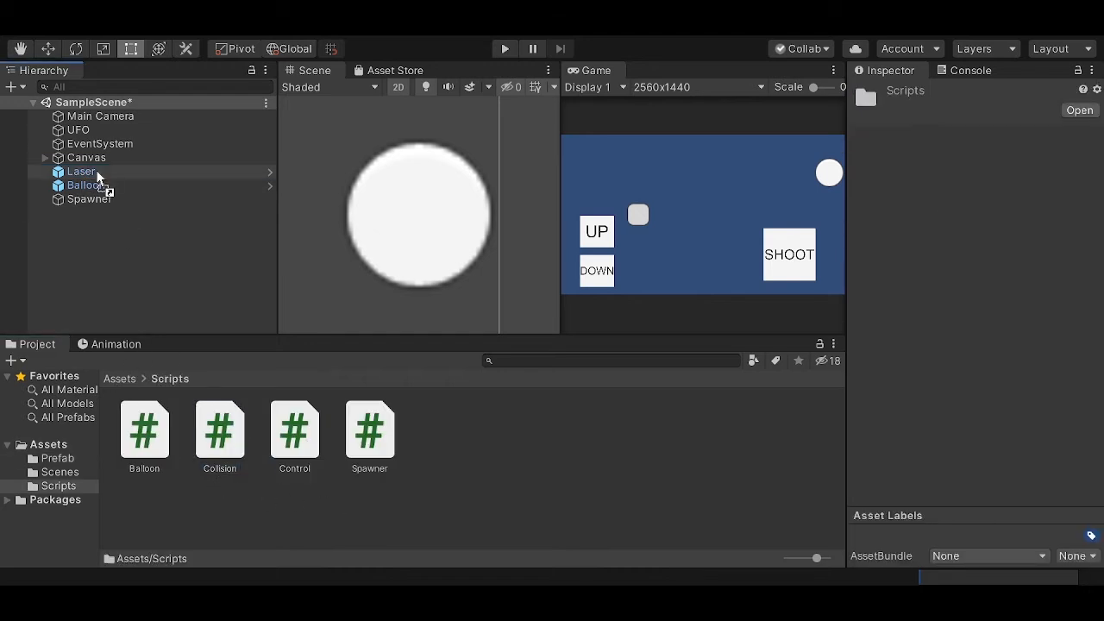
click(86, 184)
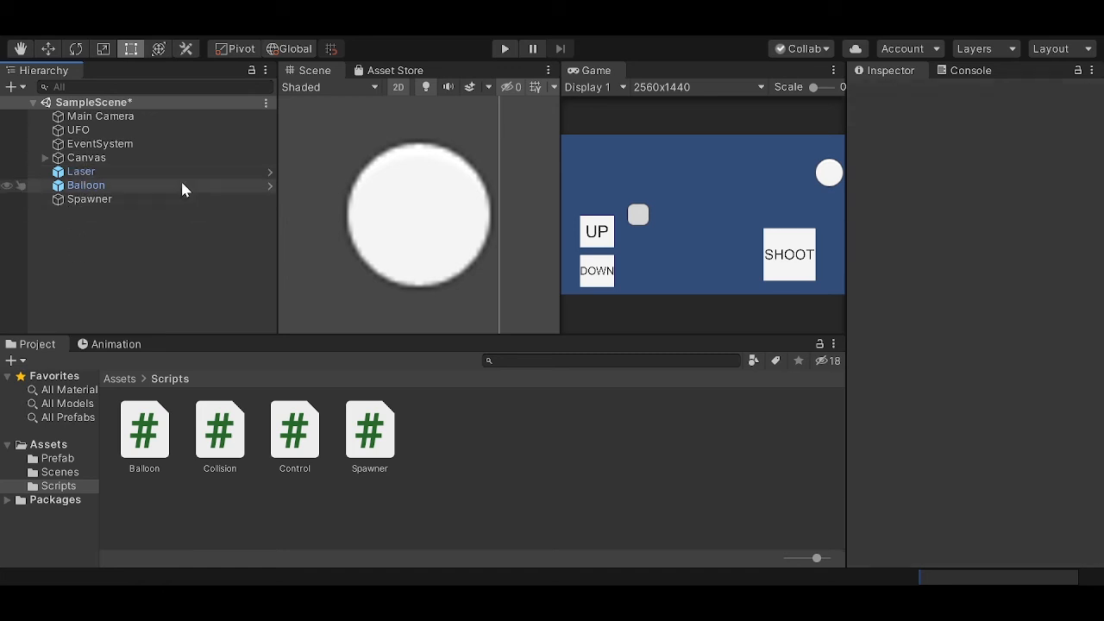
click(80, 170)
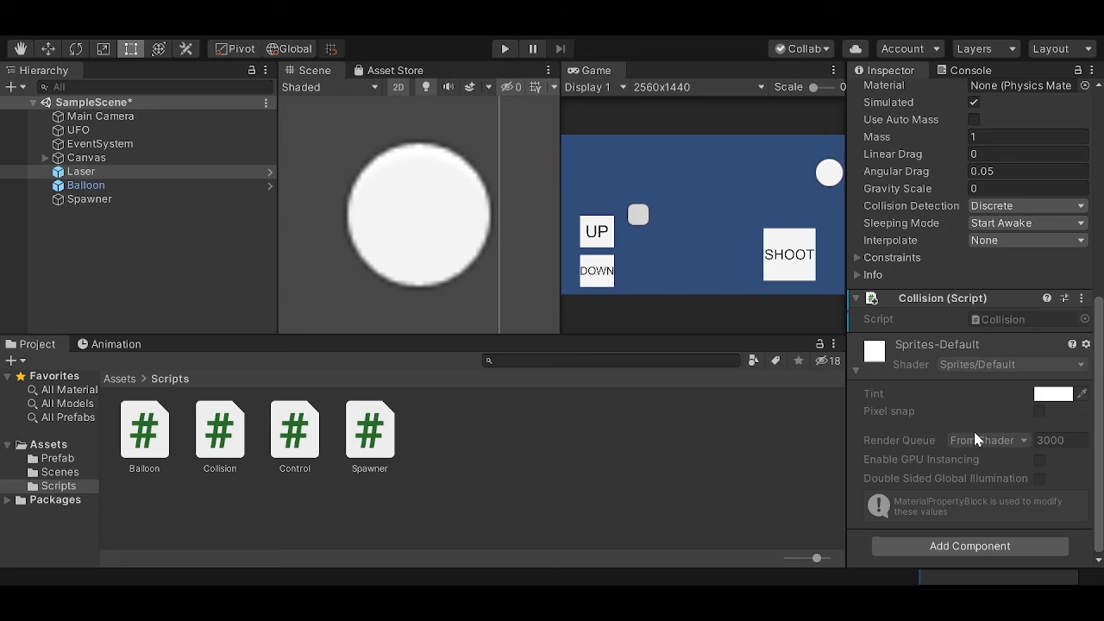
mouse_move(961, 402)
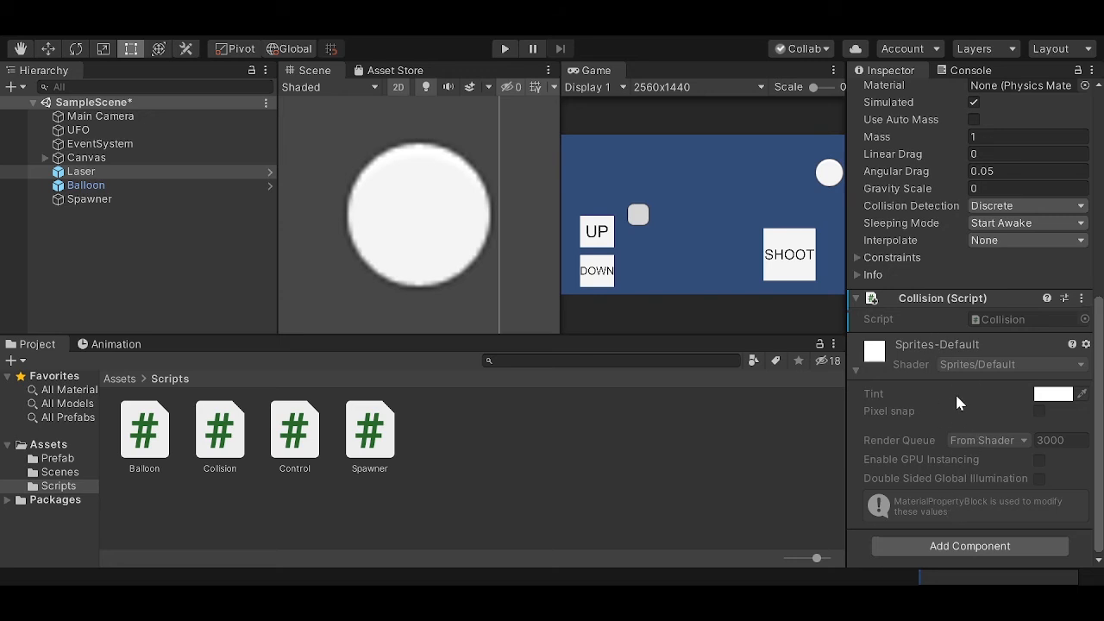
mouse_move(969, 546)
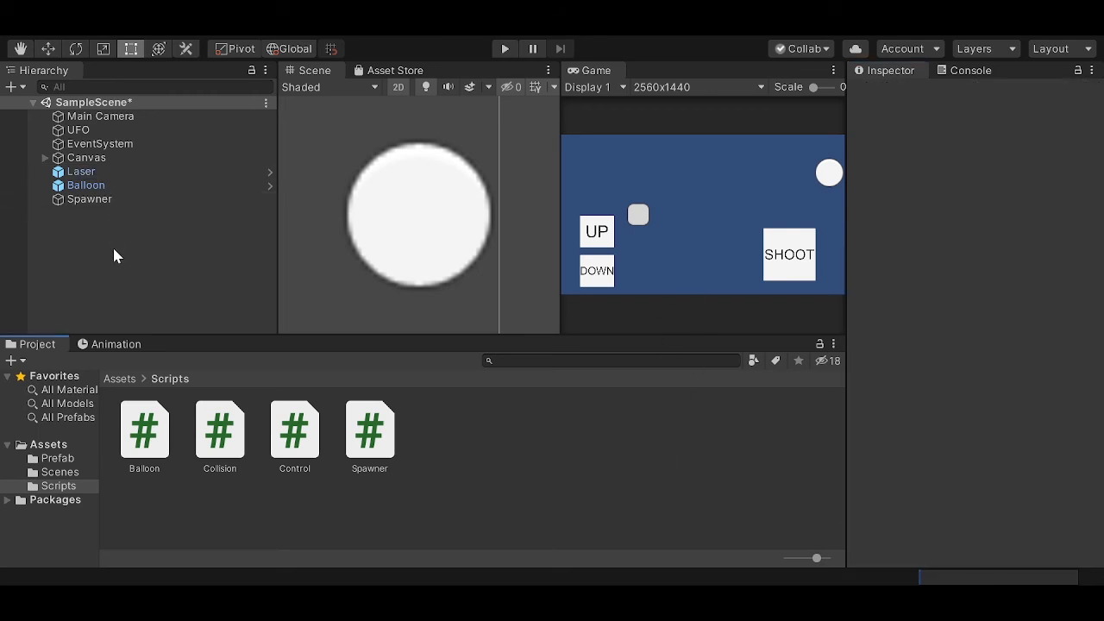
click(86, 185)
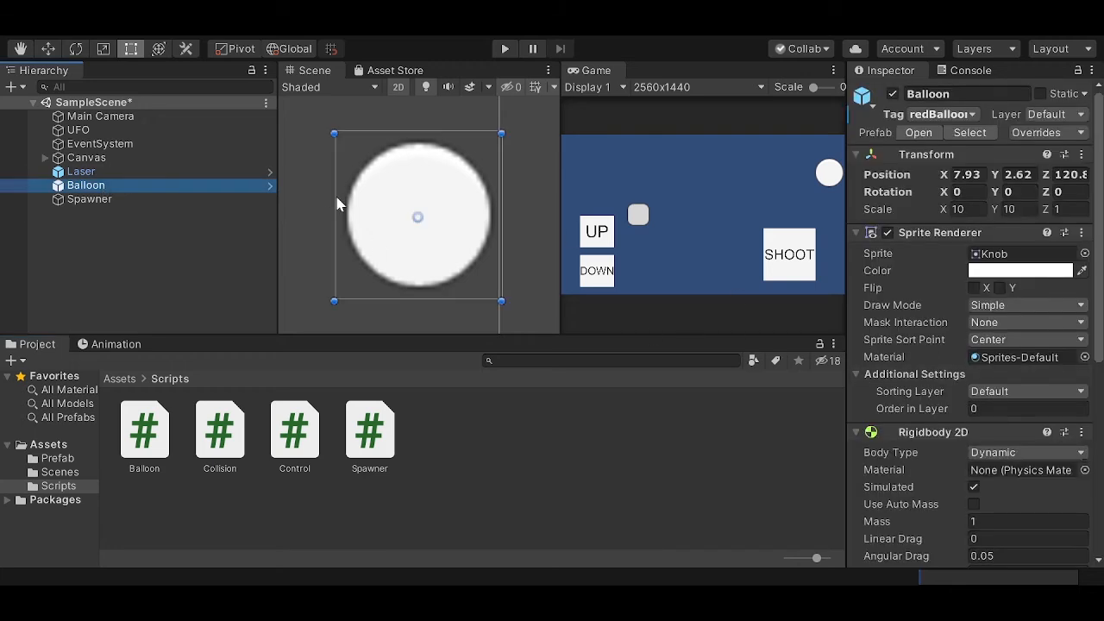
scroll(down, 3)
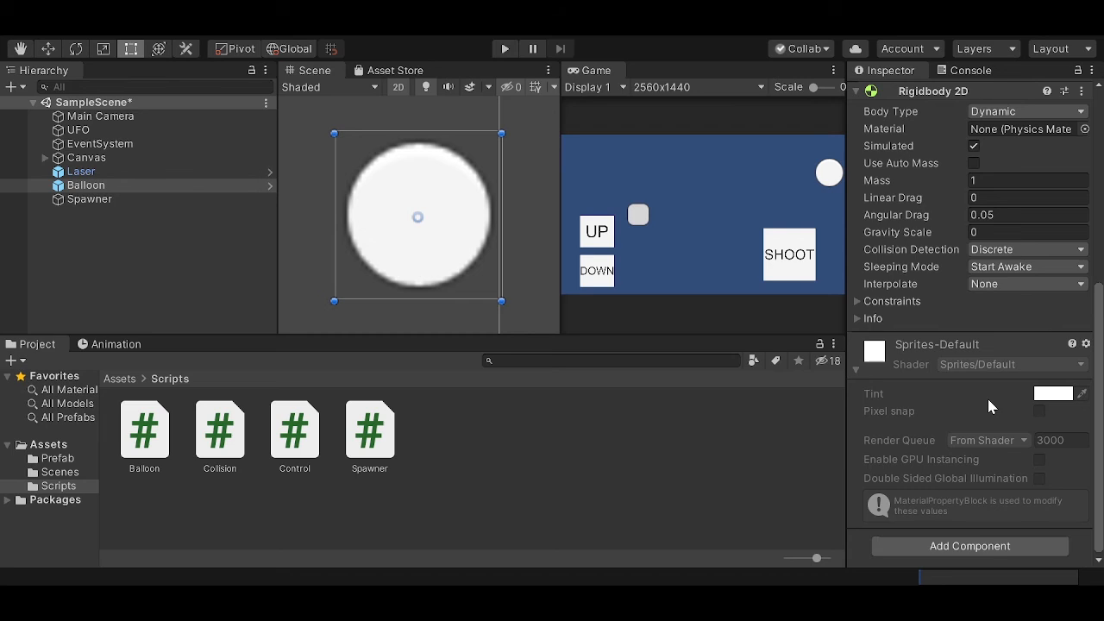
click(57, 459)
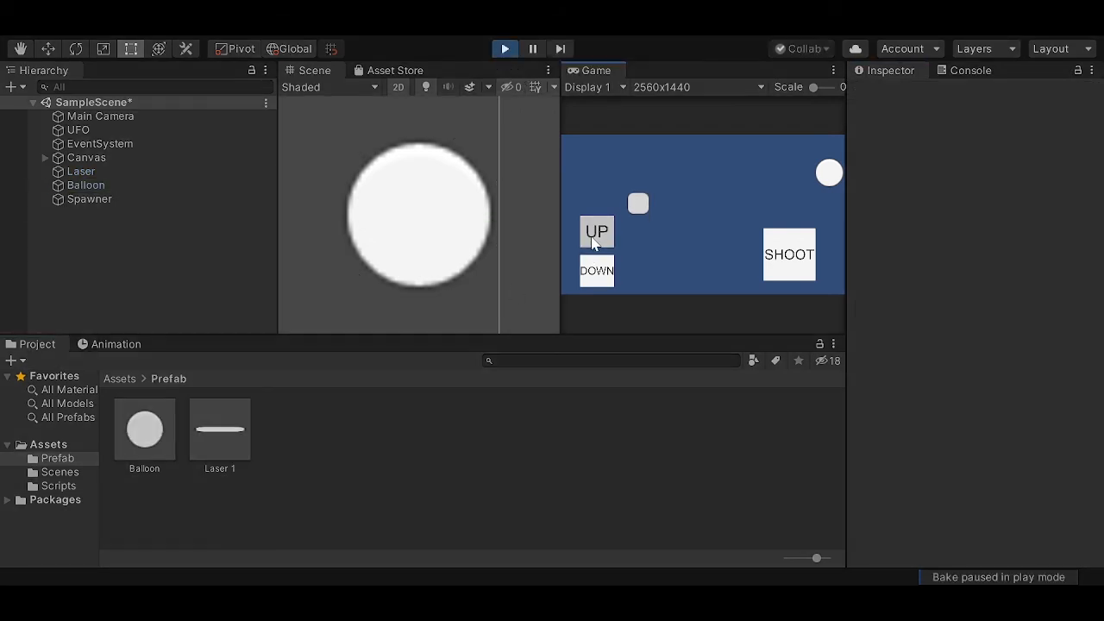
click(597, 232)
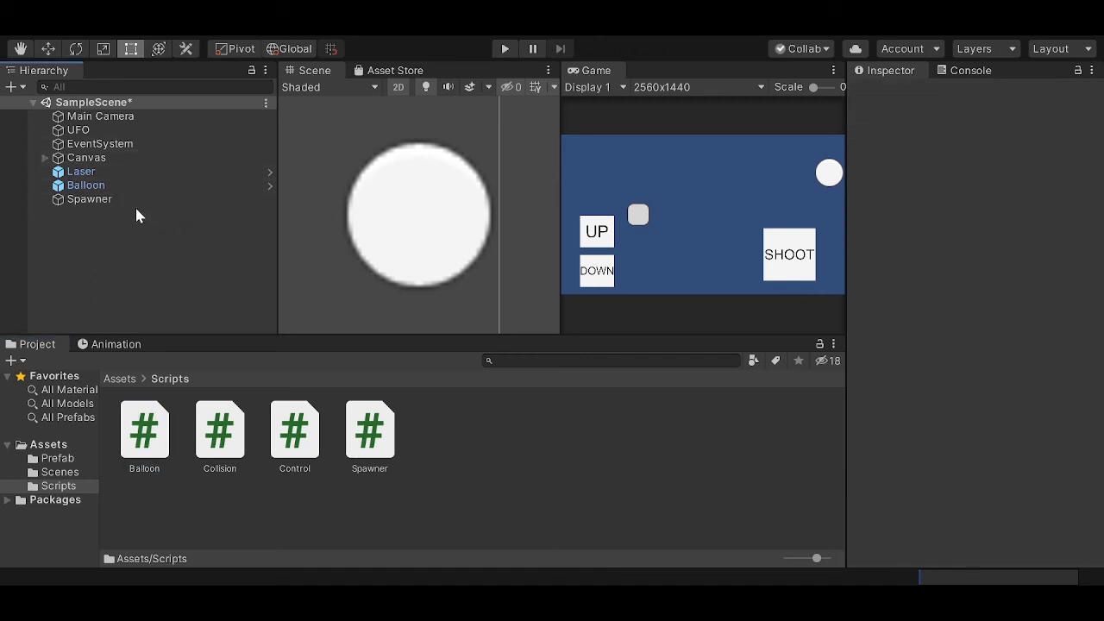
Step: Review Spawner's 2-second Balloon spawn, then select Balloon to see its redBalloon tag
click(89, 199)
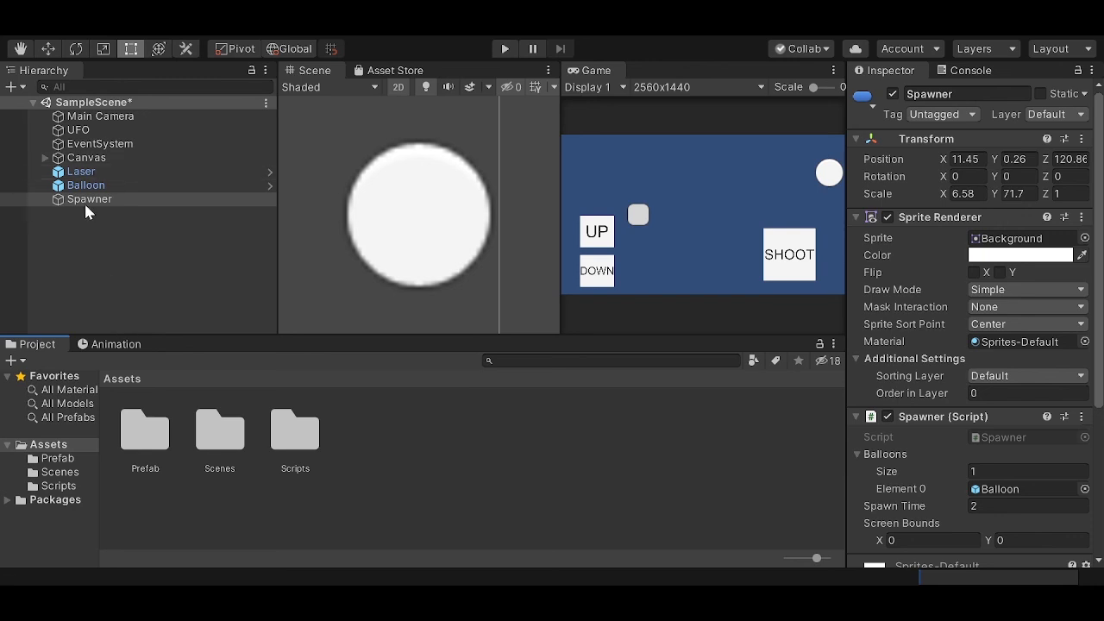
click(219, 430)
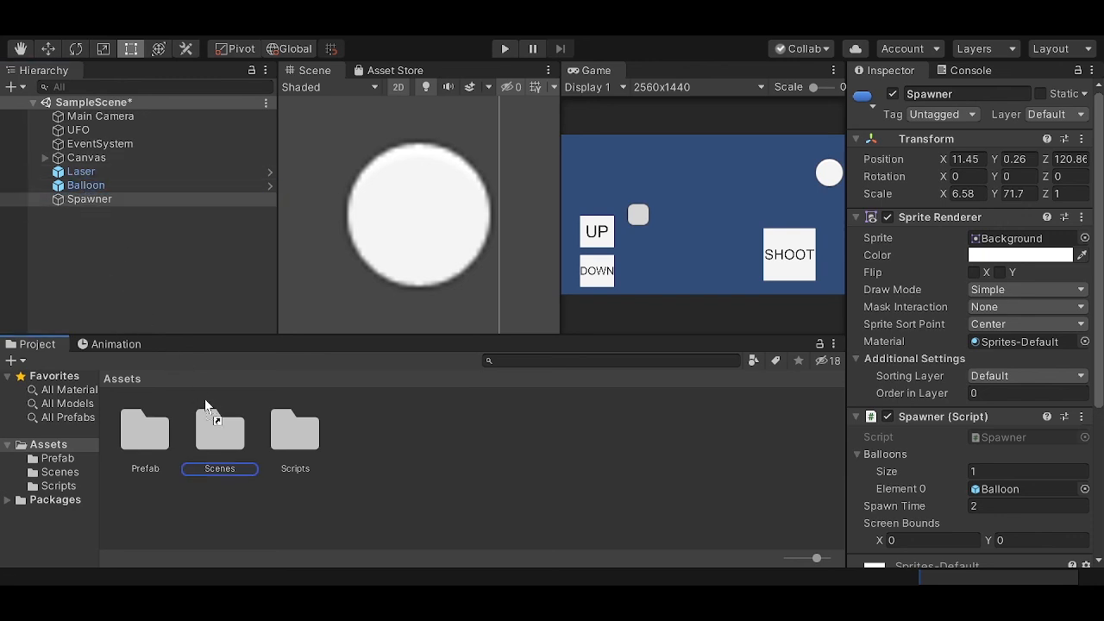
click(86, 198)
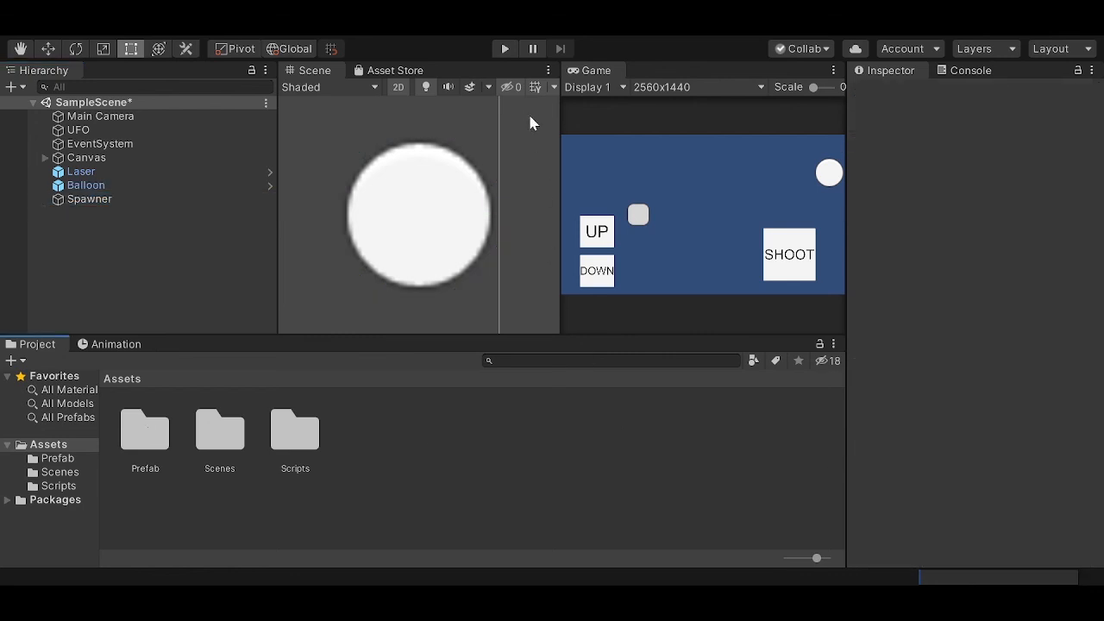
click(85, 184)
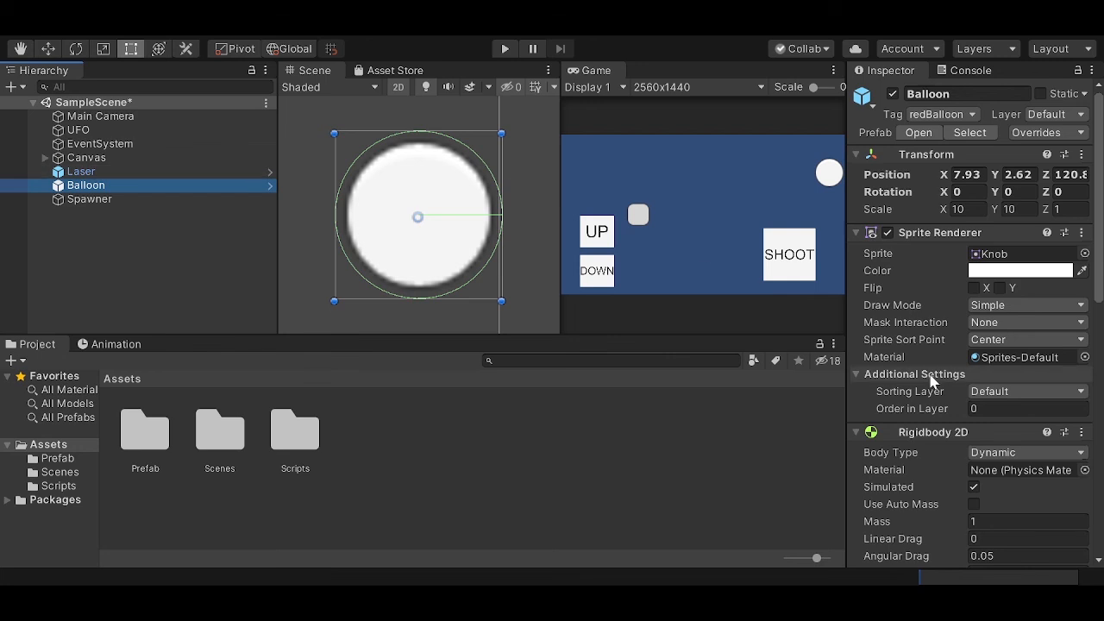